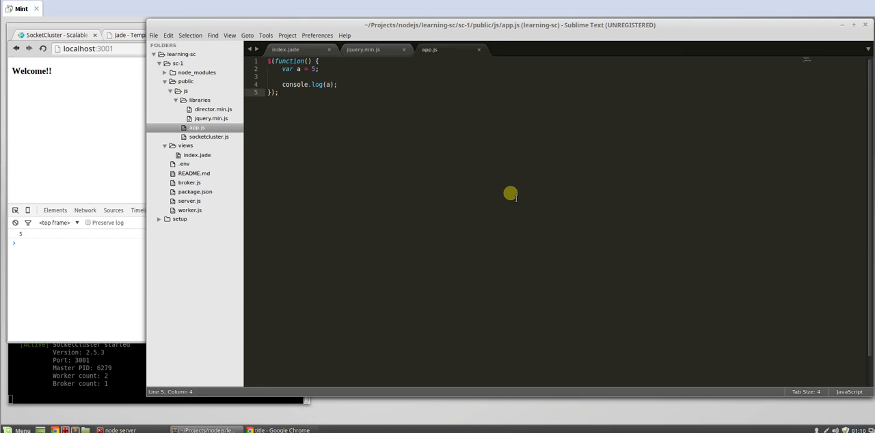
mouse_move(407, 197)
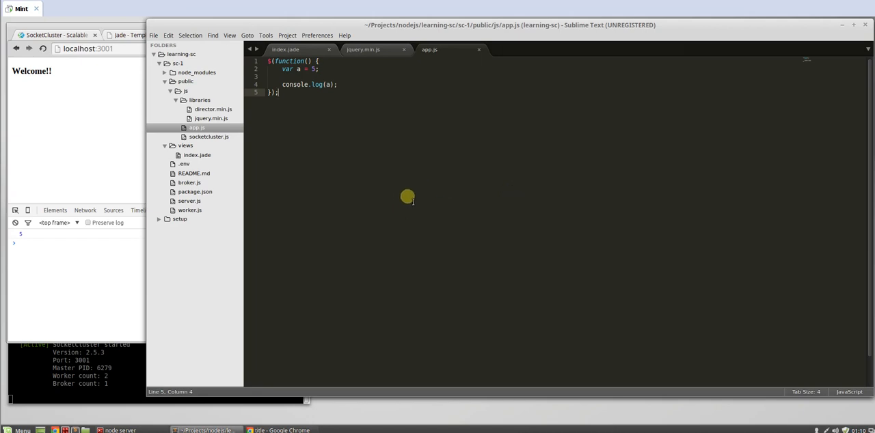
mouse_move(315, 167)
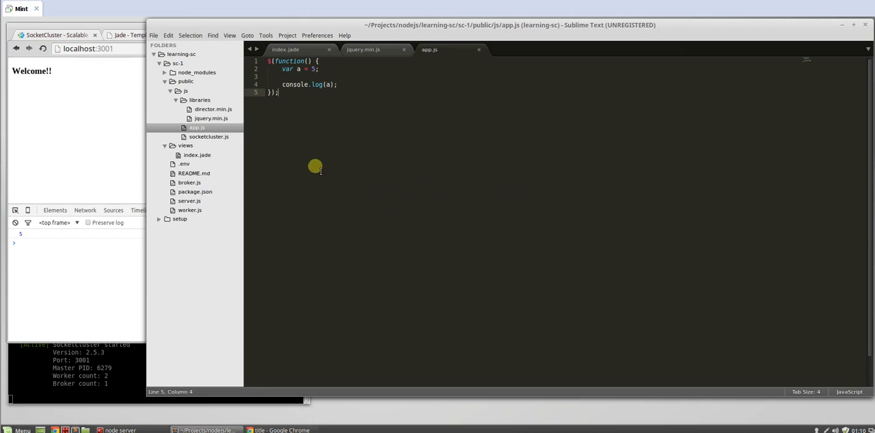
Open setup/public/js/communication.min.js and copy its whole minified script.
click(179, 219)
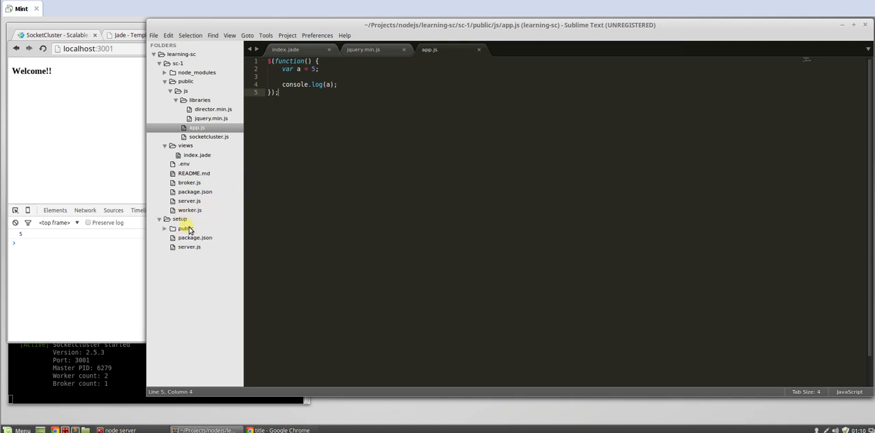
click(186, 228)
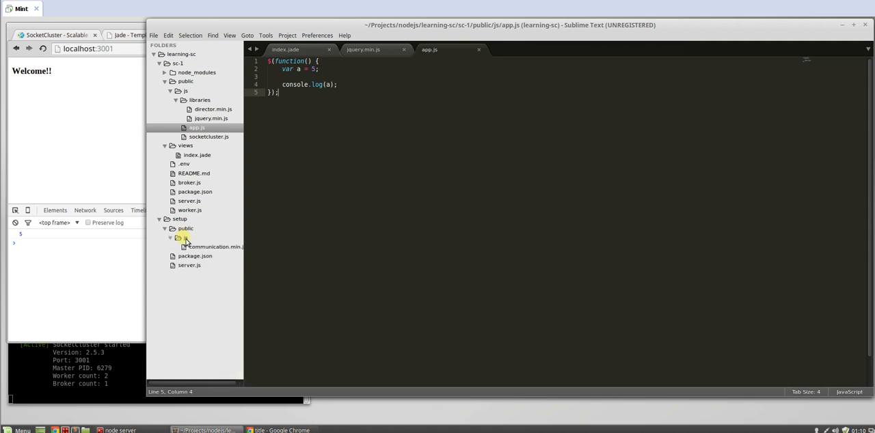
click(213, 246)
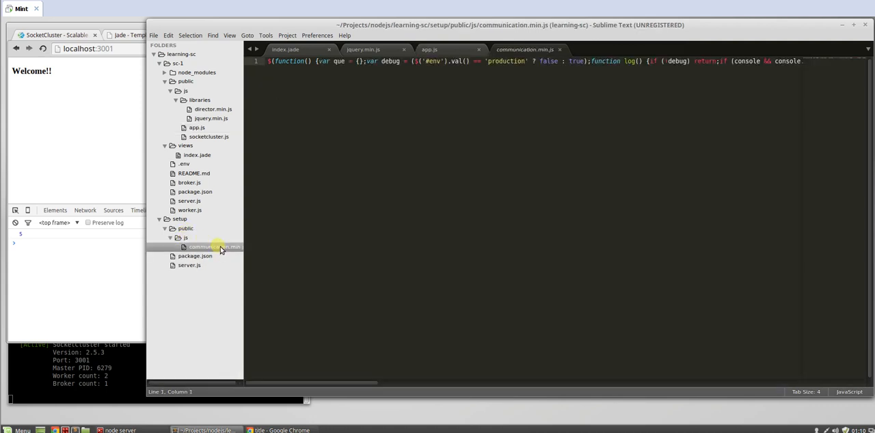
scroll(right, 3)
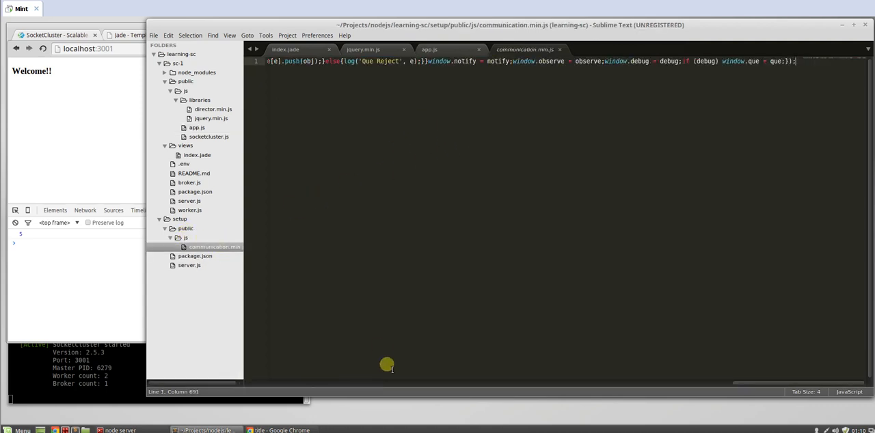
mouse_move(681, 321)
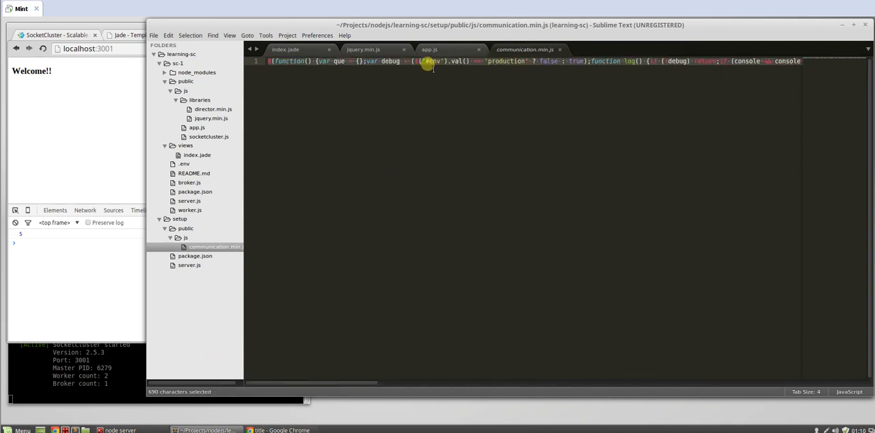
key(ctrl+c)
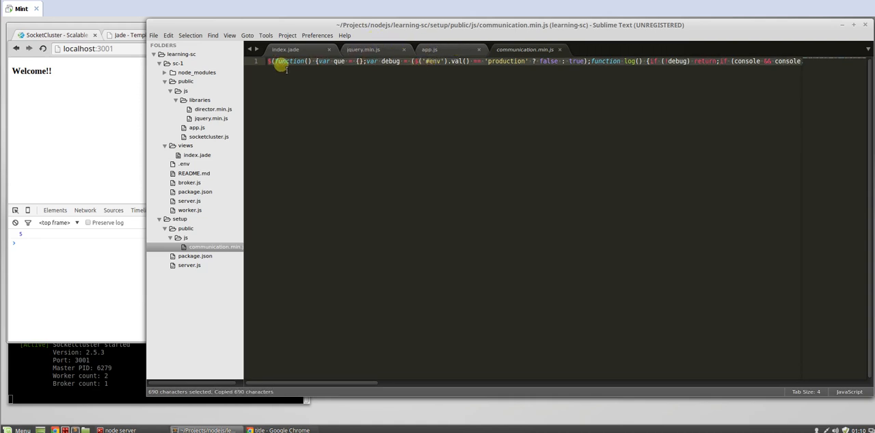
Create public/js/system/communication.min.js holding the pasted script, then return to the original file.
right_click(176, 90)
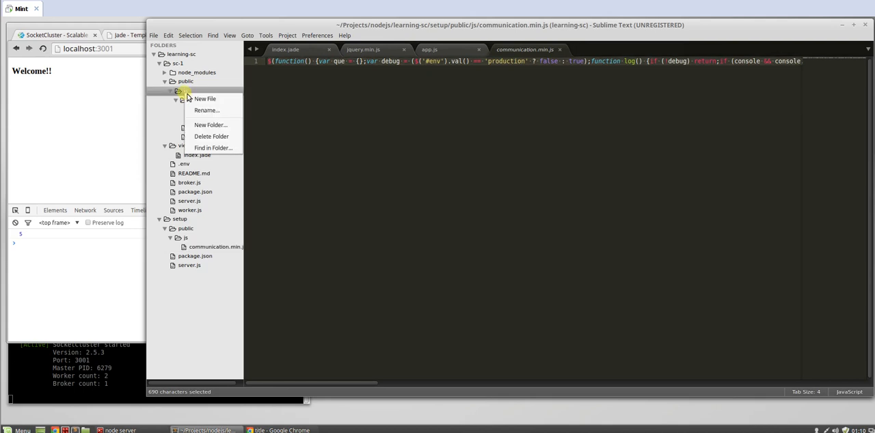
click(211, 125)
text(communication.min)
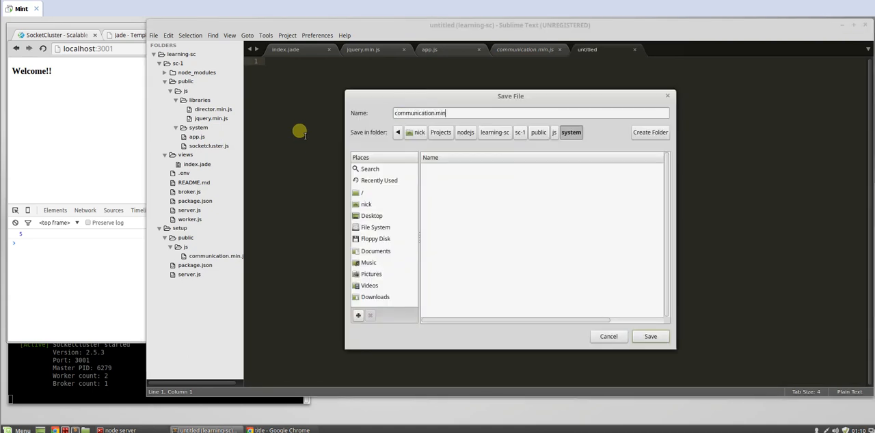
click(650, 336)
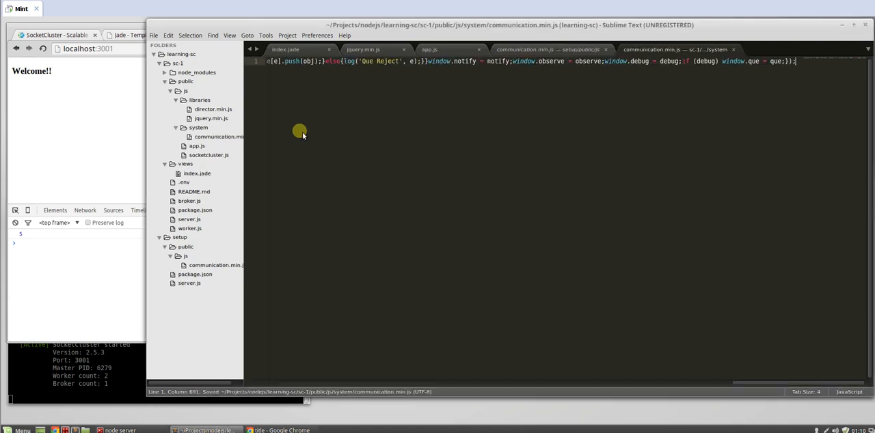
mouse_move(741, 382)
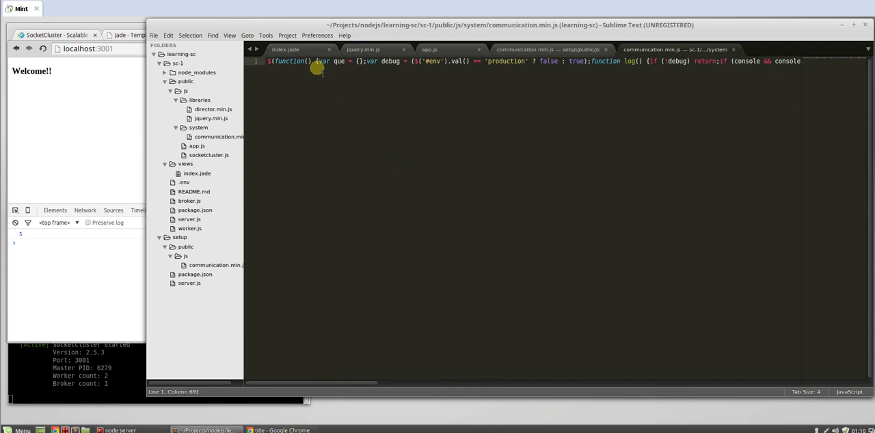
mouse_move(492, 79)
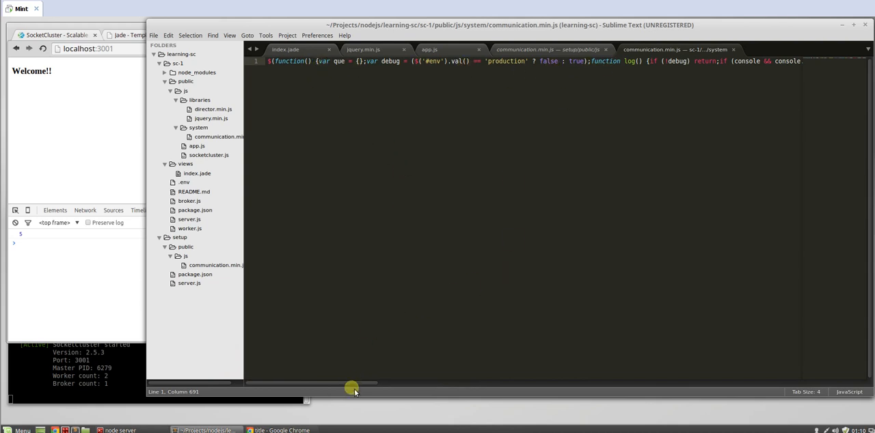
drag(350, 385, 673, 380)
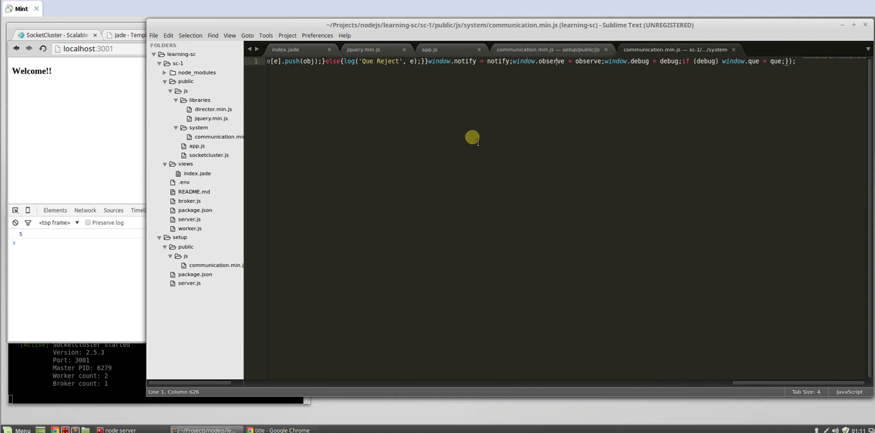
mouse_move(632, 74)
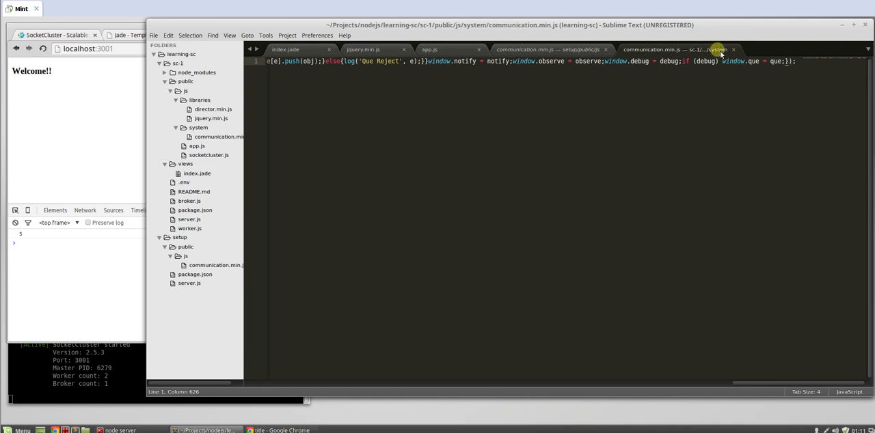
click(523, 49)
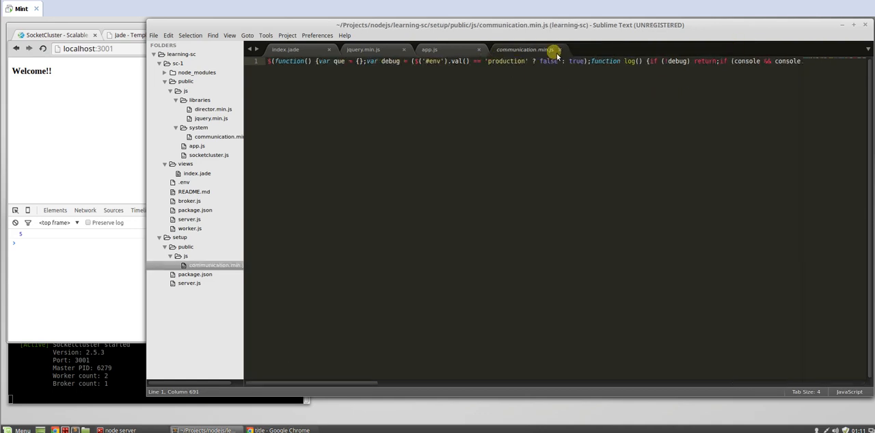
Write observe('hello', function(){ console.log('Hey!') }) in app.js with a second empty self-invoking function.
click(429, 49)
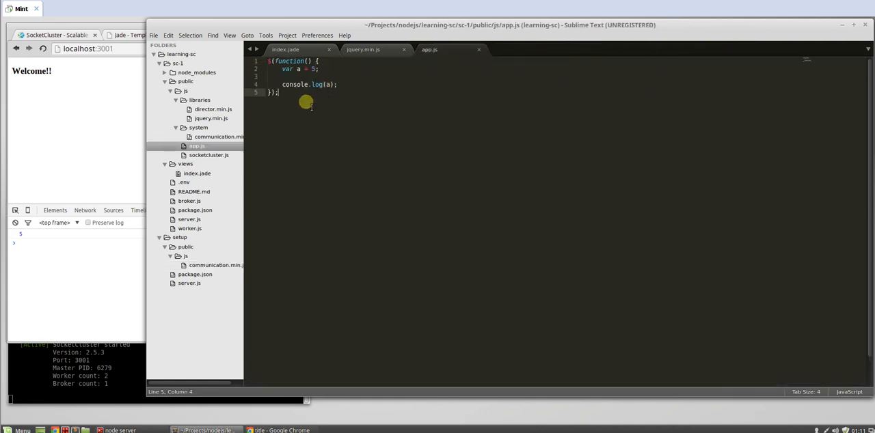
text($();)
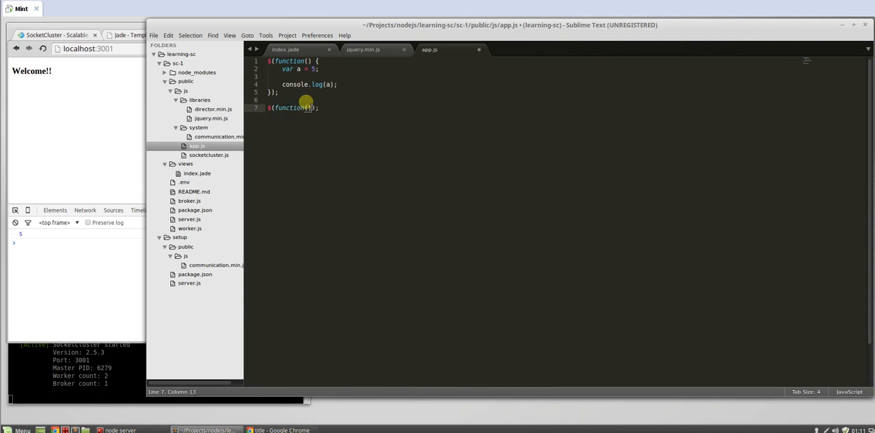
key(ctrl+s)
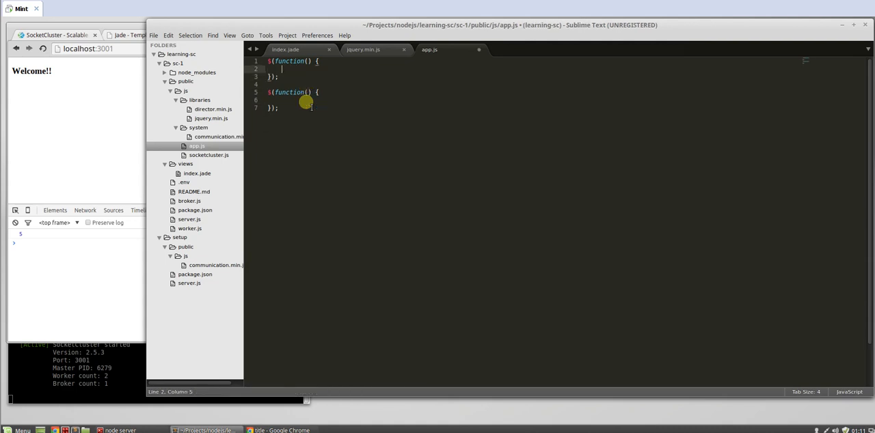
text(q)
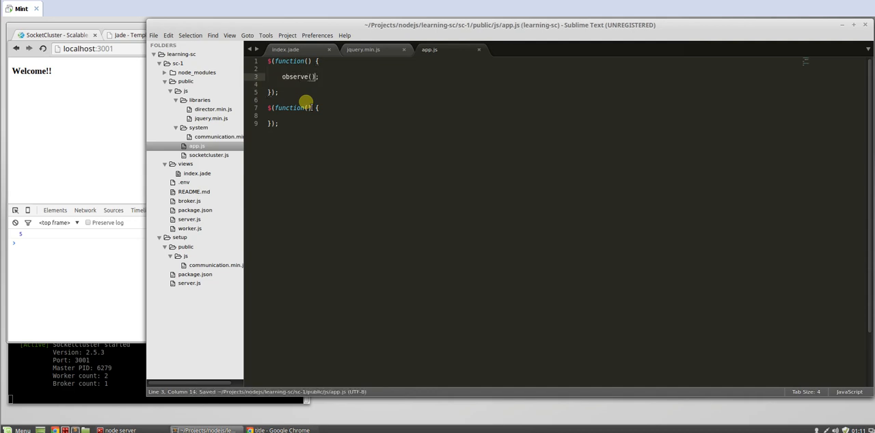
text(h)
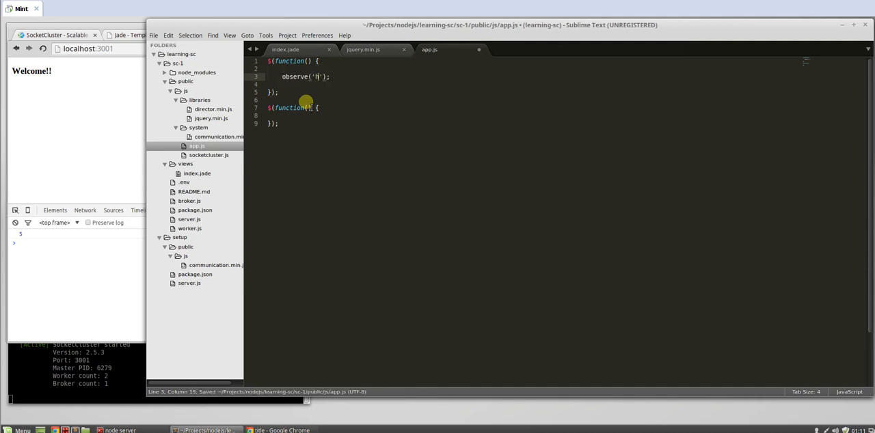
text(eld)
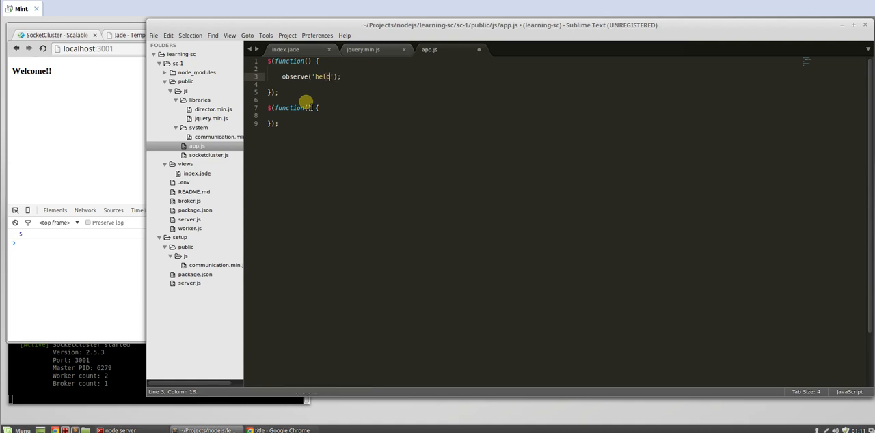
text(lo)
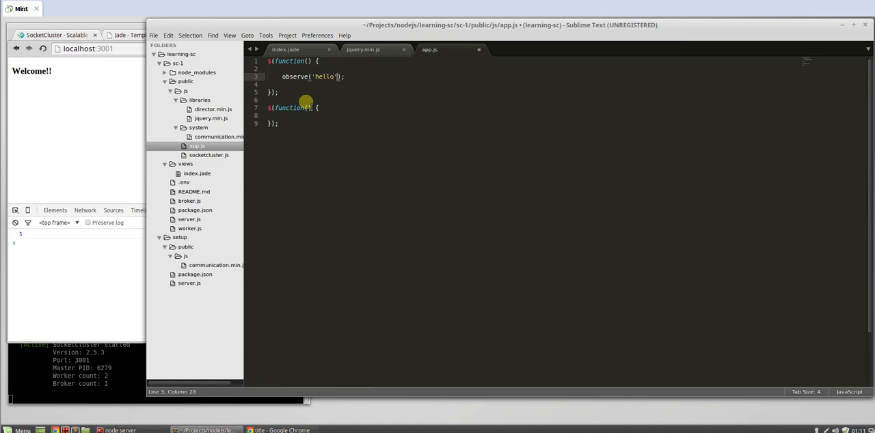
text(,function())
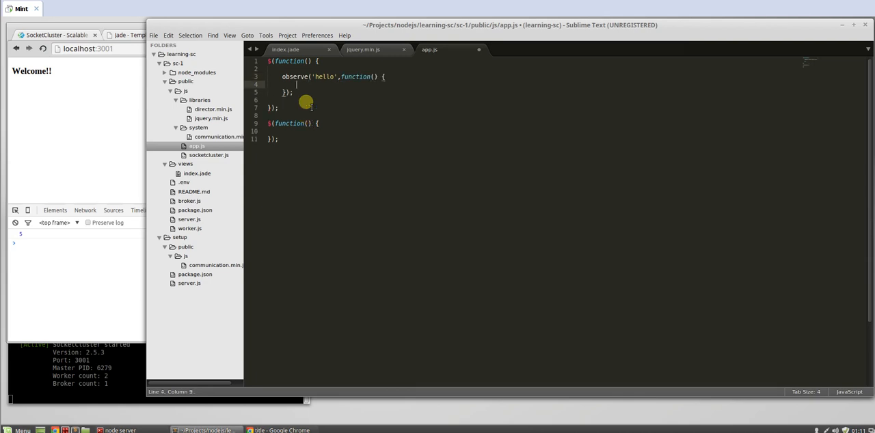
text(console.log())
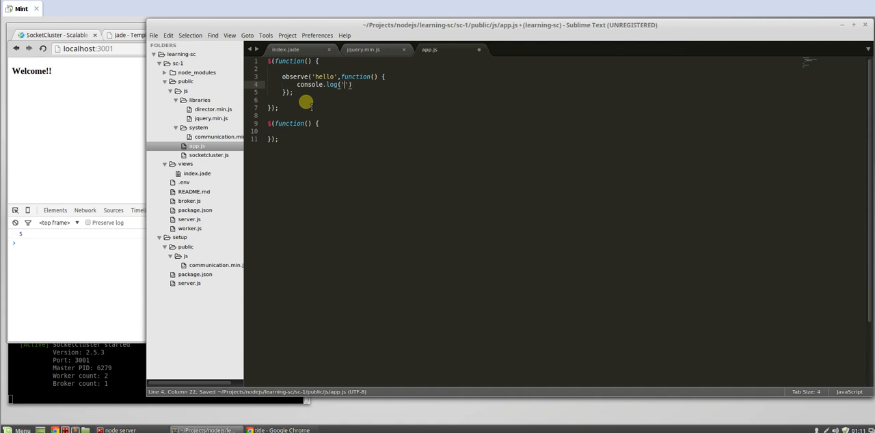
text(Hey!)
text(script(src='/)
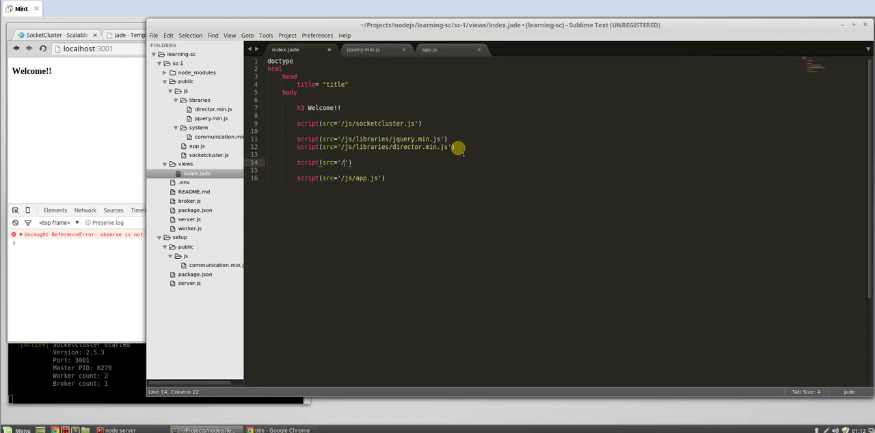
Add script(src='/system/communication.min.js') above app.js in index.jade and save.
text(system/communication.min.js)
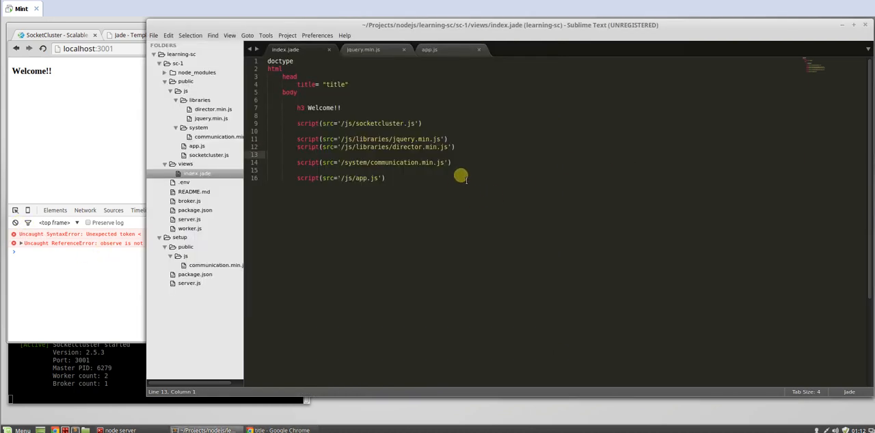
key(ctrl+s)
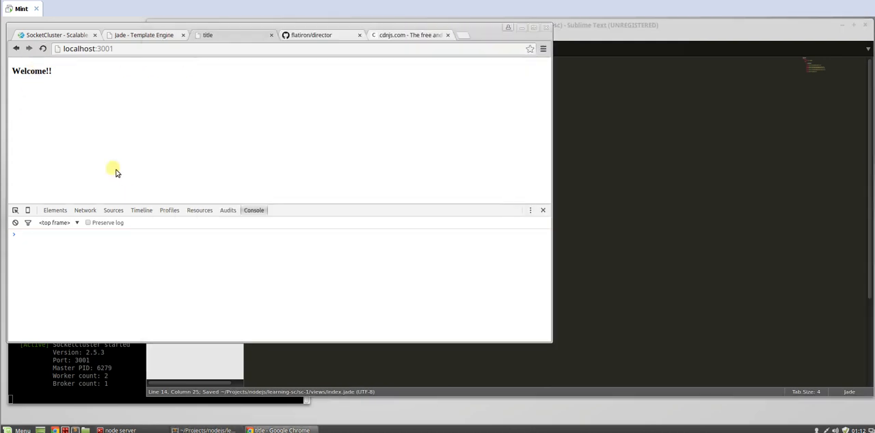
Run notify('hello') in the DevTools console and see the array plus true.
click(143, 260)
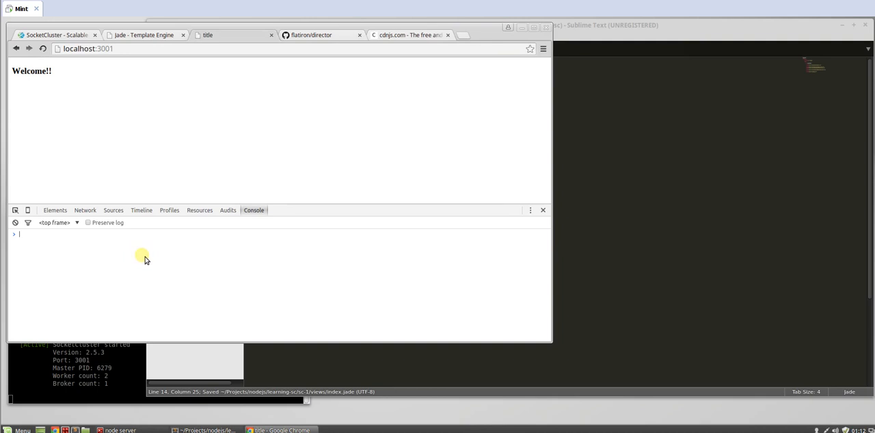
text(notify)
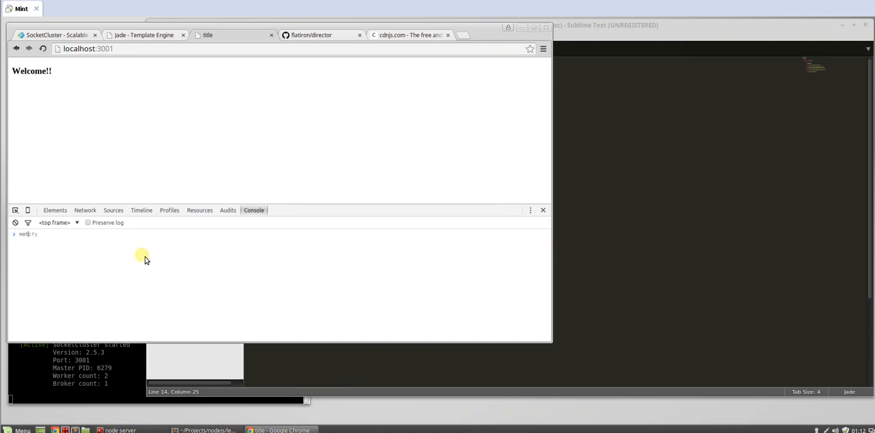
text(()
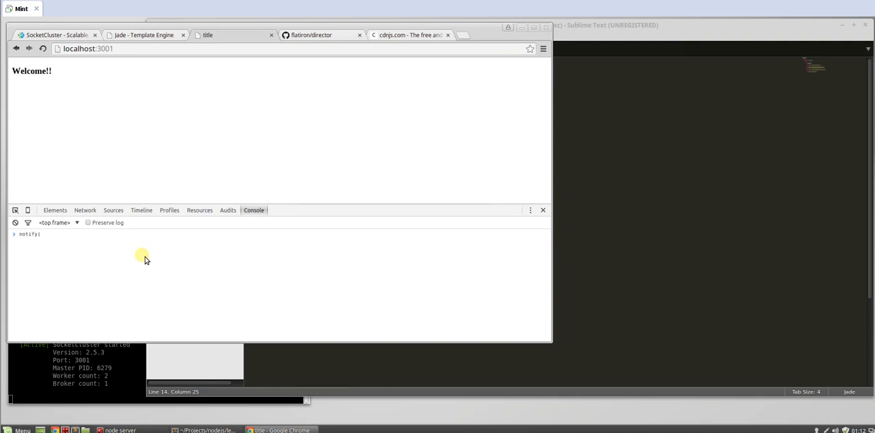
text('hello)
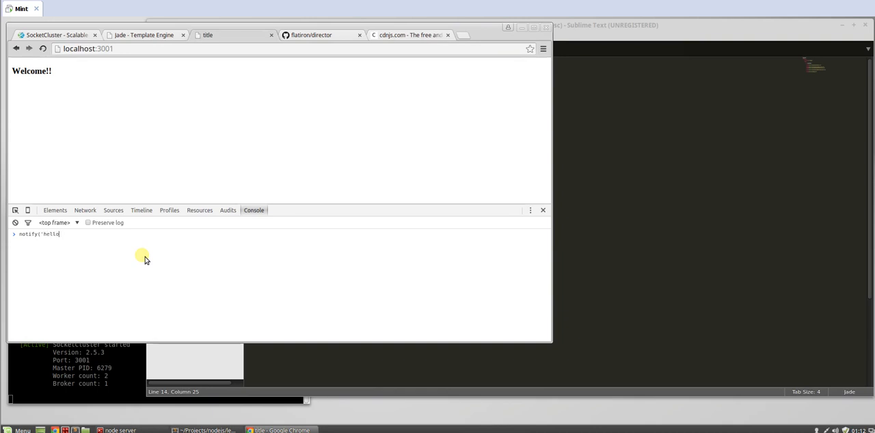
key(Return)
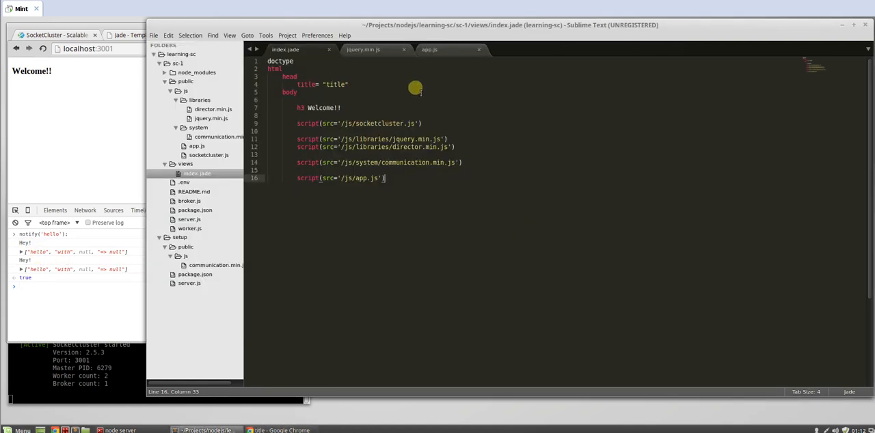
Delete app.js from public/js and close the jquery.min.js tab, leaving index.jade.
click(197, 145)
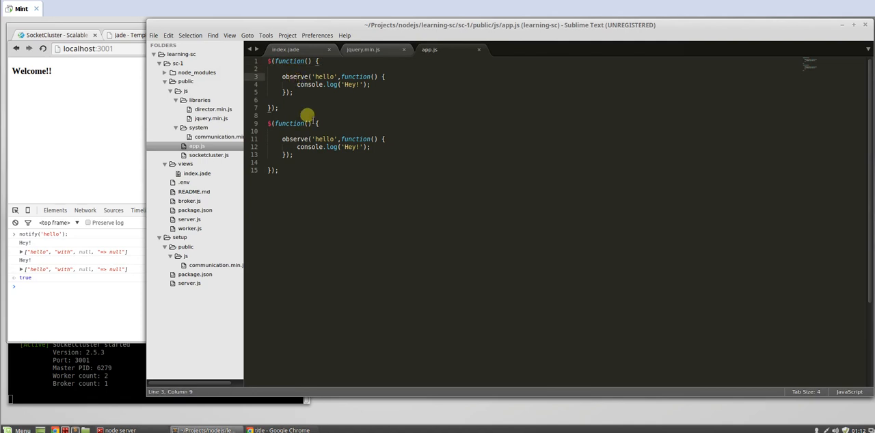
mouse_move(312, 177)
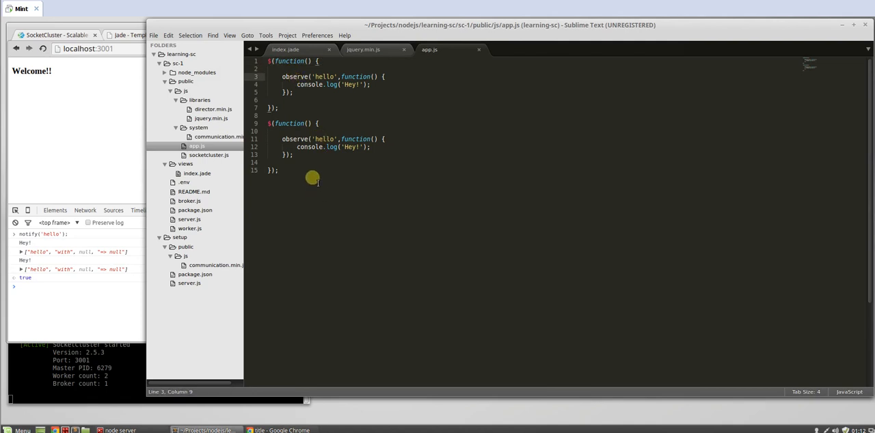
mouse_move(225, 156)
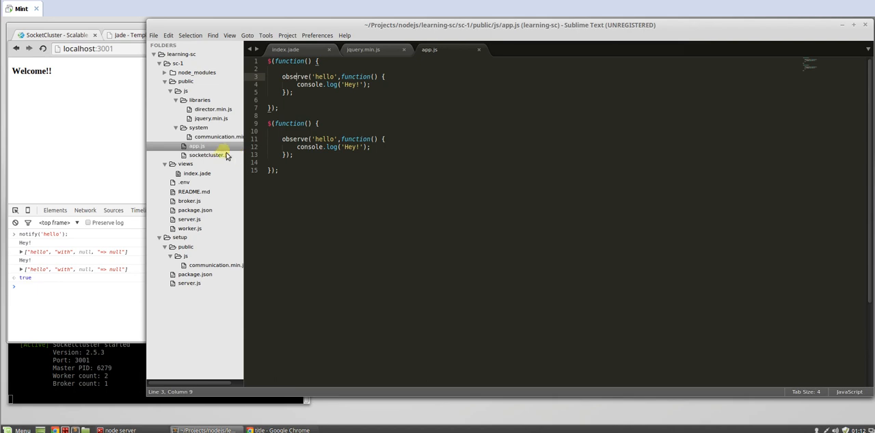
right_click(197, 146)
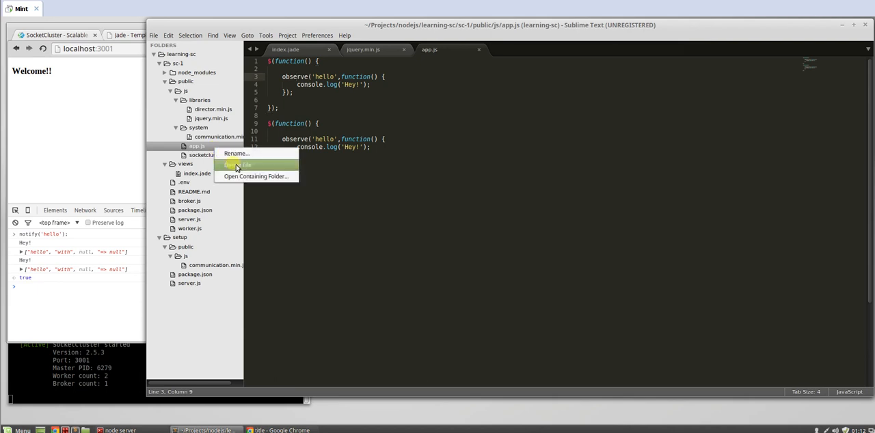
click(238, 165)
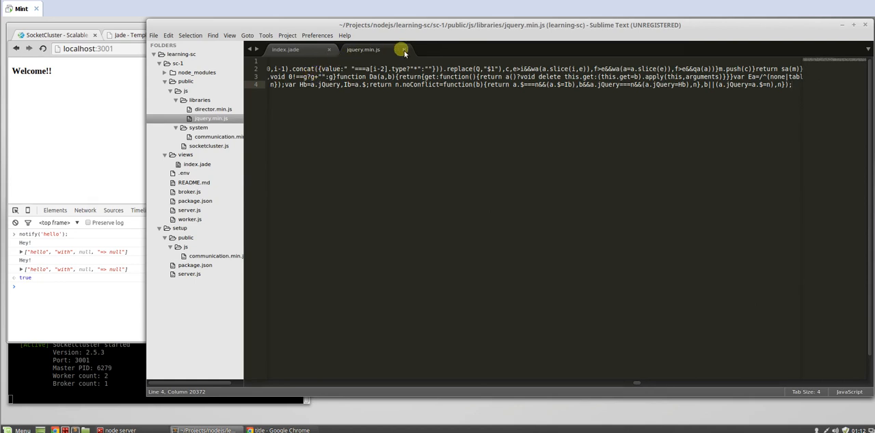
click(285, 49)
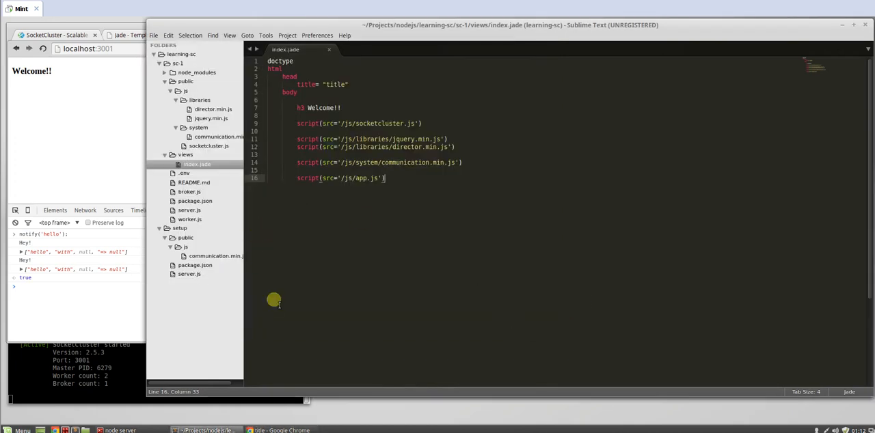
mouse_move(269, 325)
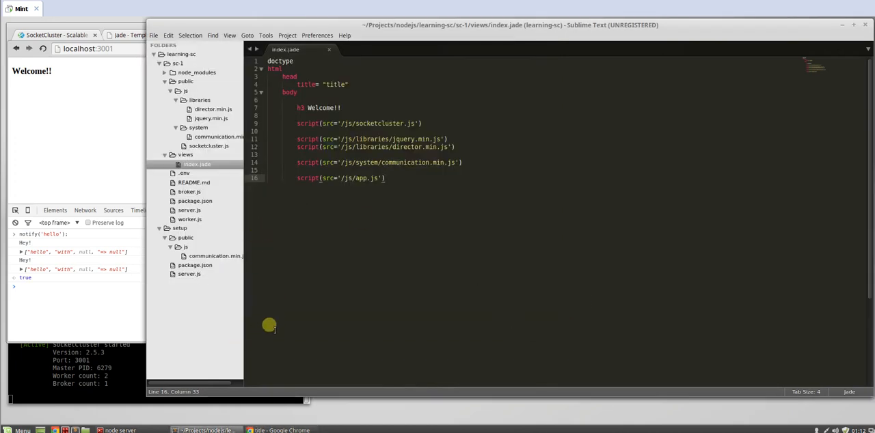
Bring navbar.jade over from the fusion project and save it as navbar.jade in views.
click(153, 36)
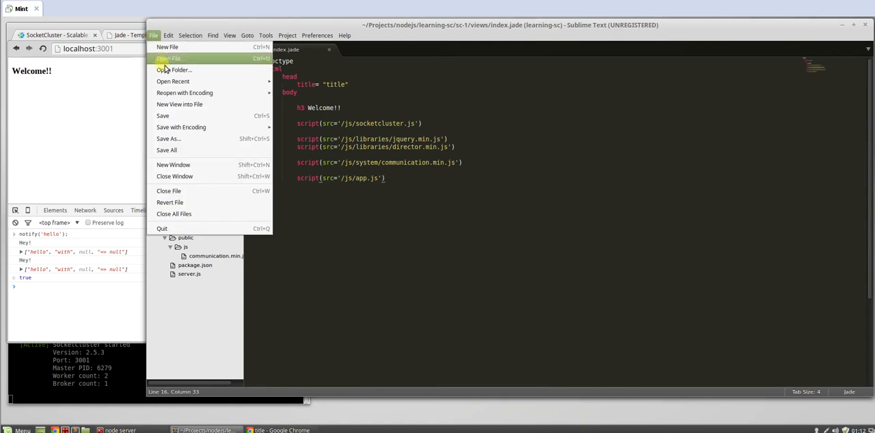
click(175, 70)
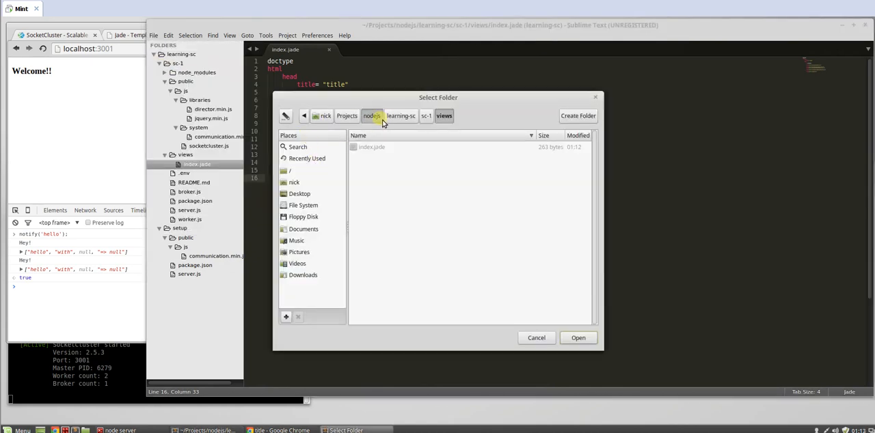
click(372, 115)
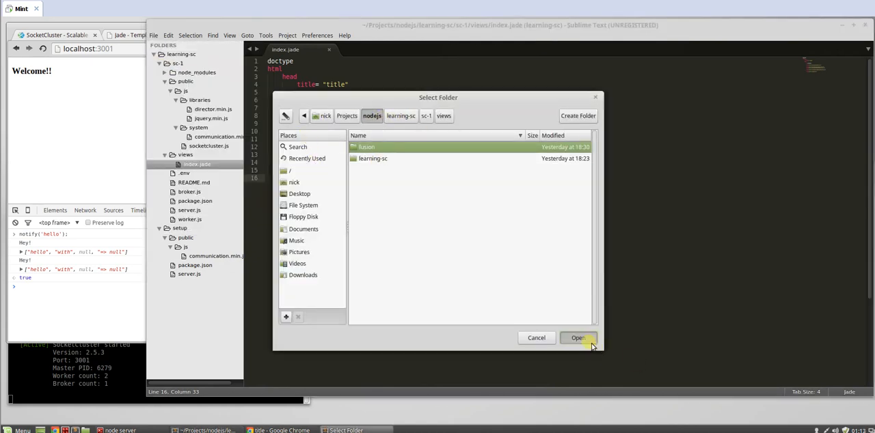
click(577, 337)
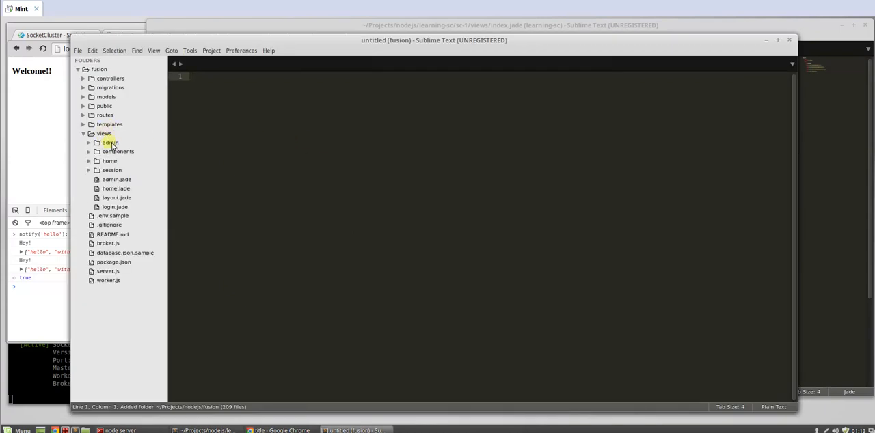
click(110, 161)
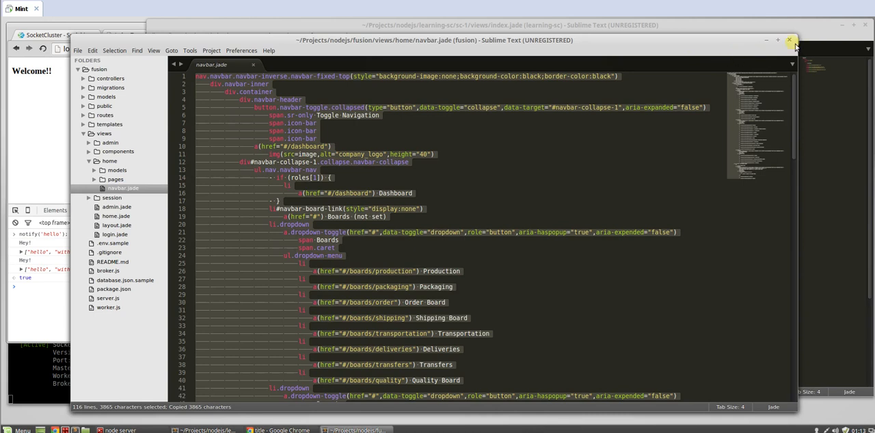
click(789, 40)
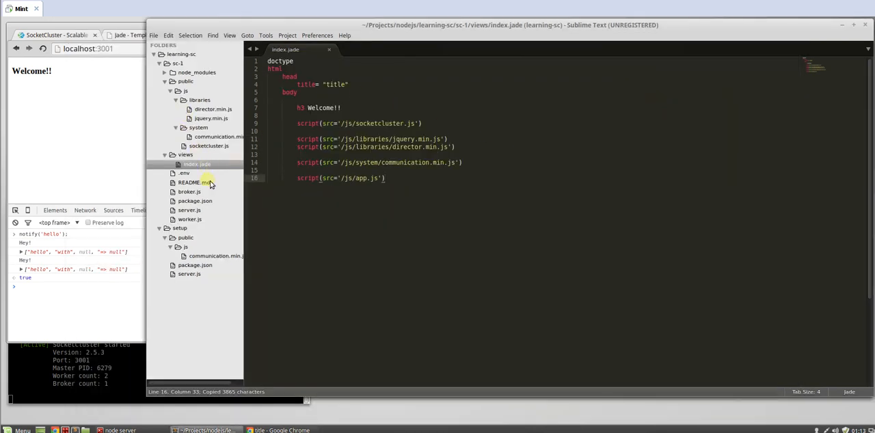
right_click(186, 154)
text(navba)
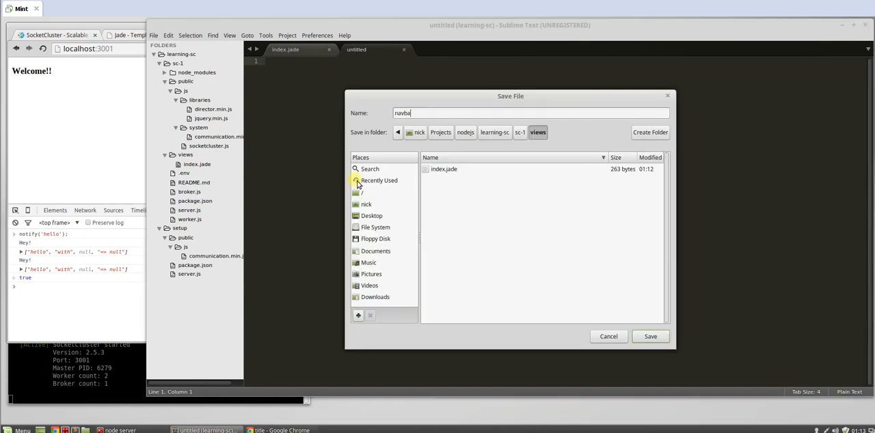
click(651, 336)
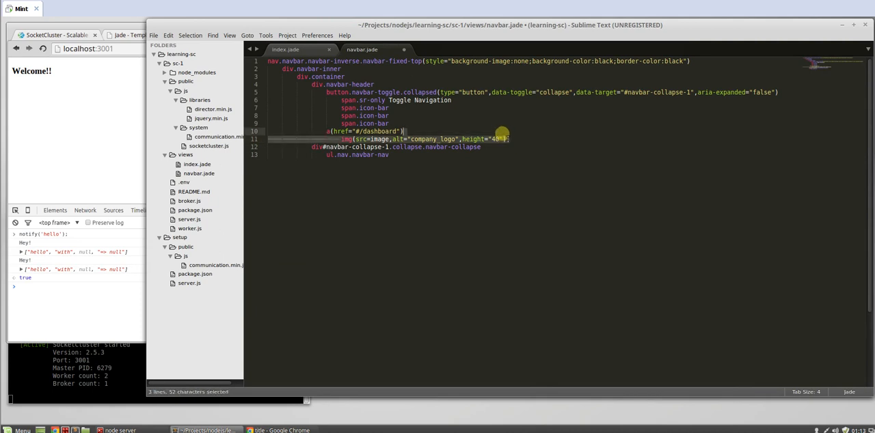
Remove the company logo image link from the navbar and save.
key(delete)
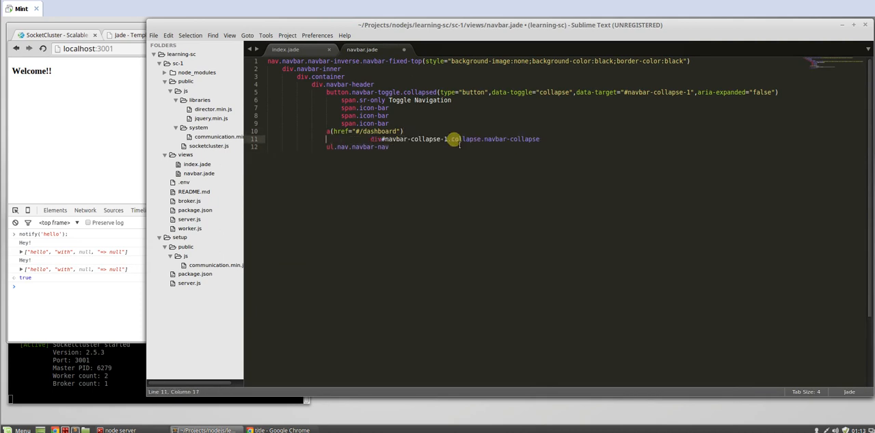
text(img(src=image,alt="company logo",height="40"))
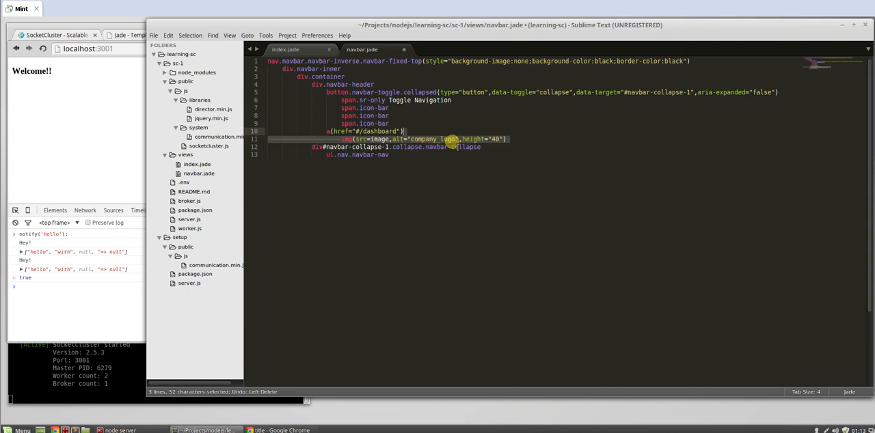
key(ctrl+s)
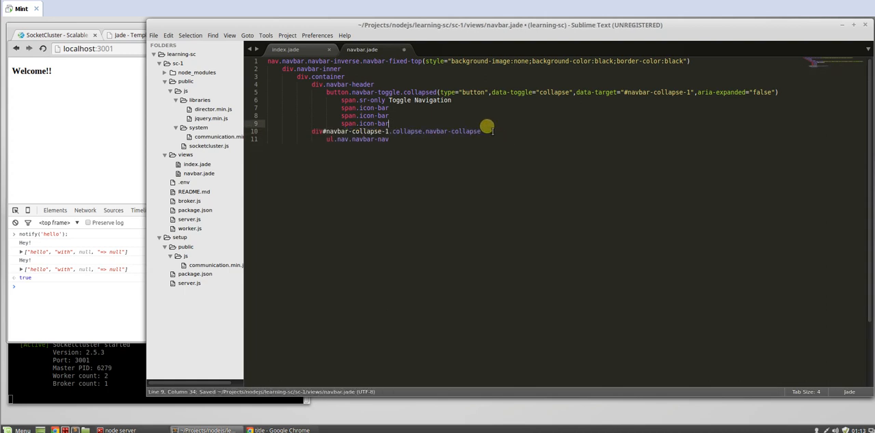
Add li links with href '#/dashboard' and '#/about' under ul.nav.navbar-nav and save.
key(enter)
text(a()
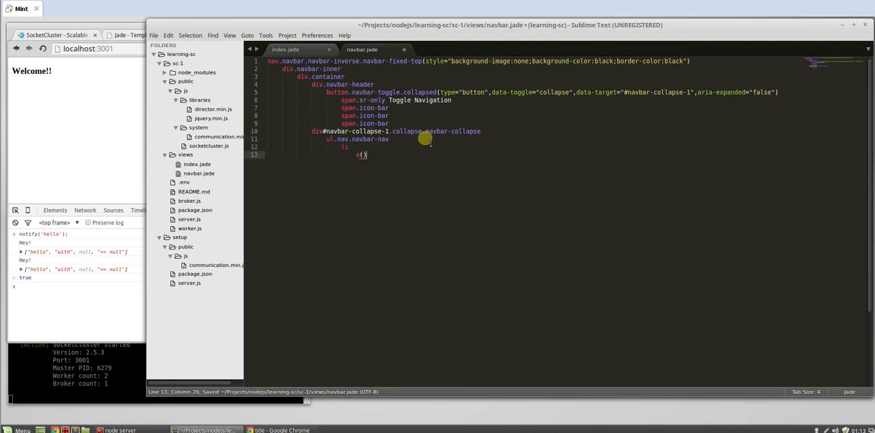
text(href)
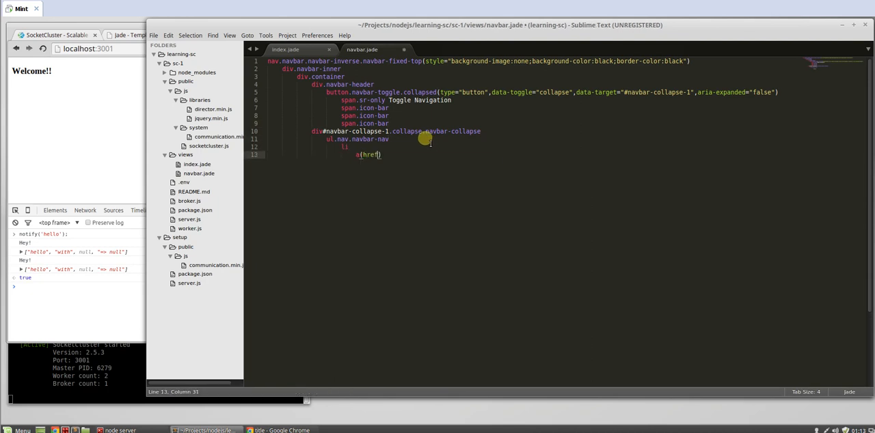
text(='')
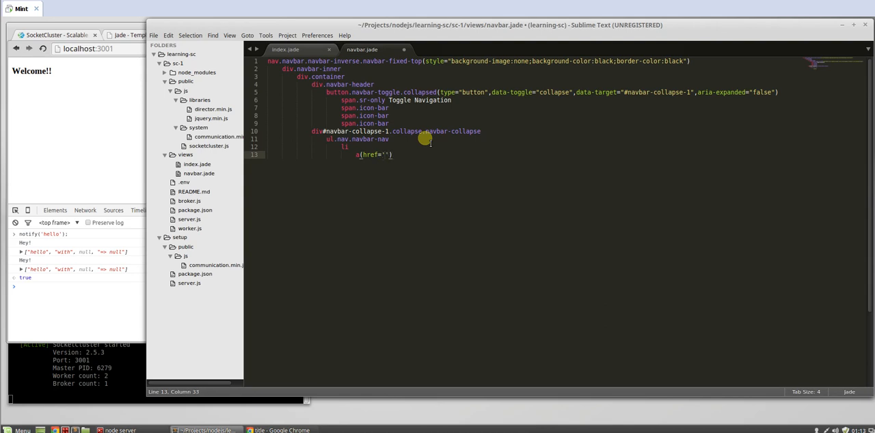
text(#/)
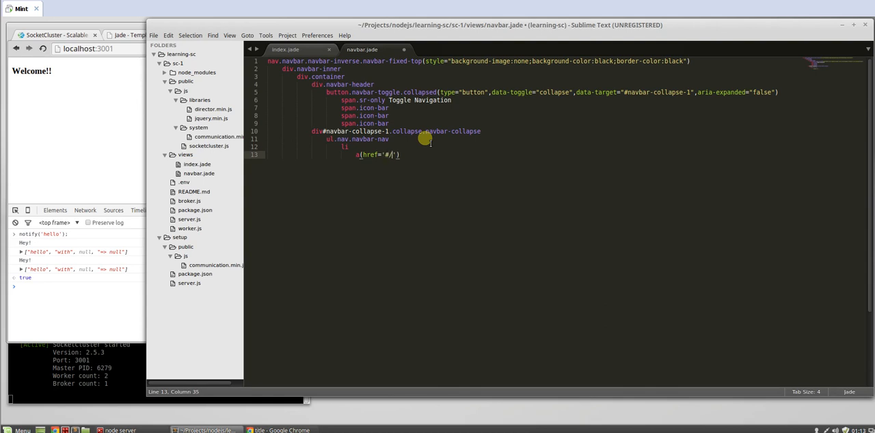
text(das)
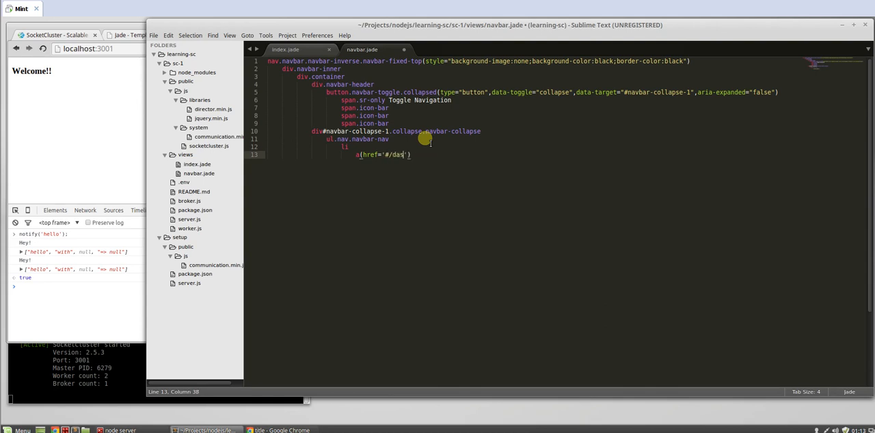
text(hboard)
text(li)
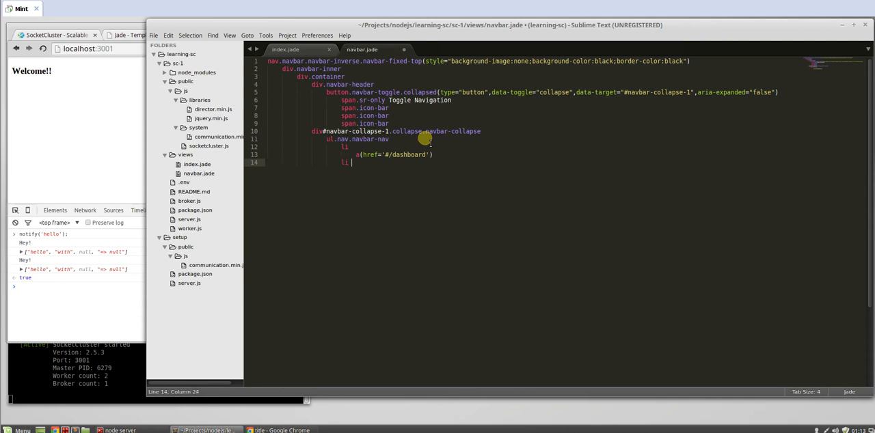
text(a())
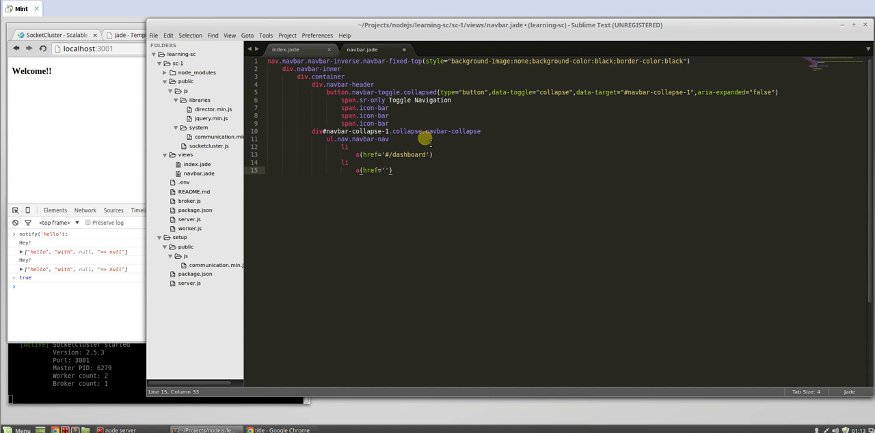
text(#/about)
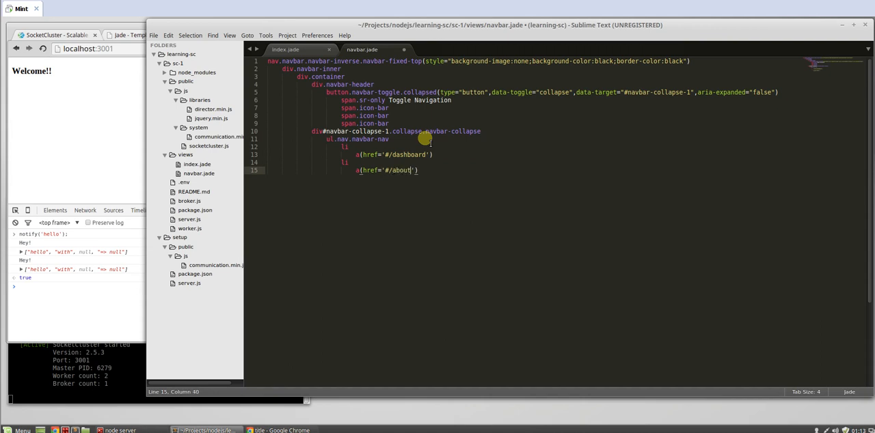
key(ctrl+s)
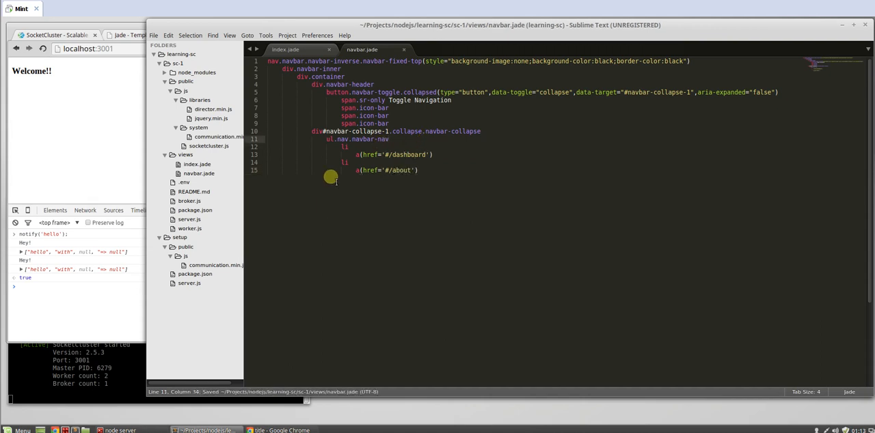
Replace h3 Welcome!! in index.jade with 'include ./navbar' and 'div.container-fluid'.
click(285, 49)
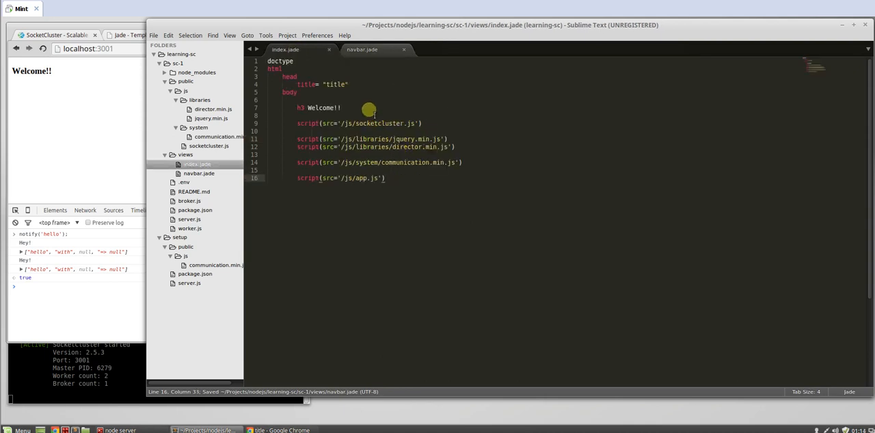
double_click(321, 108)
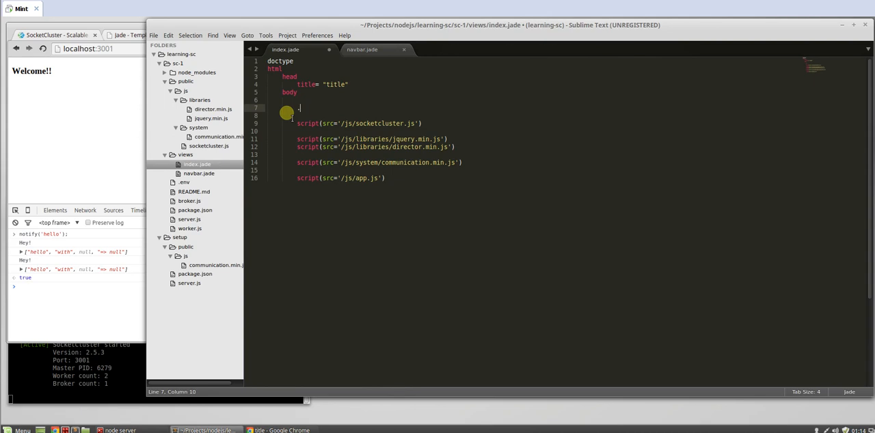
text(include ./nav)
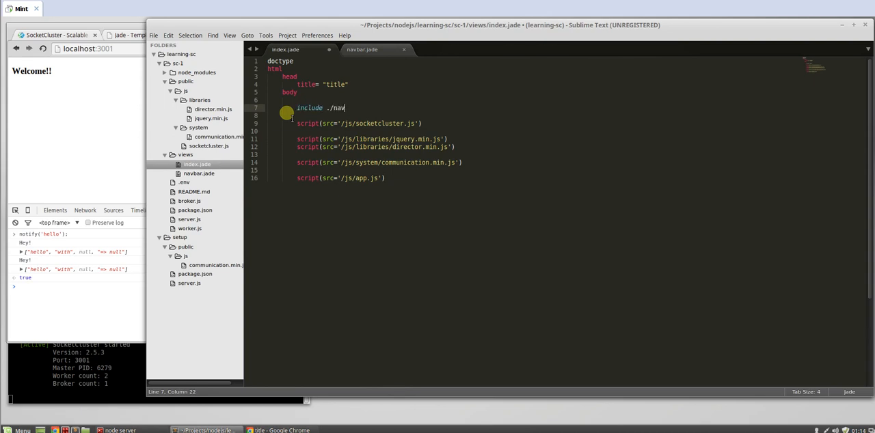
text(bar)
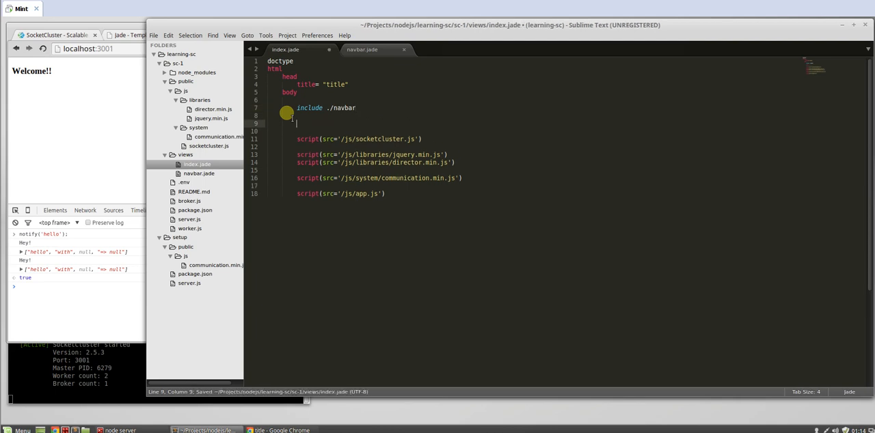
text(div.cont)
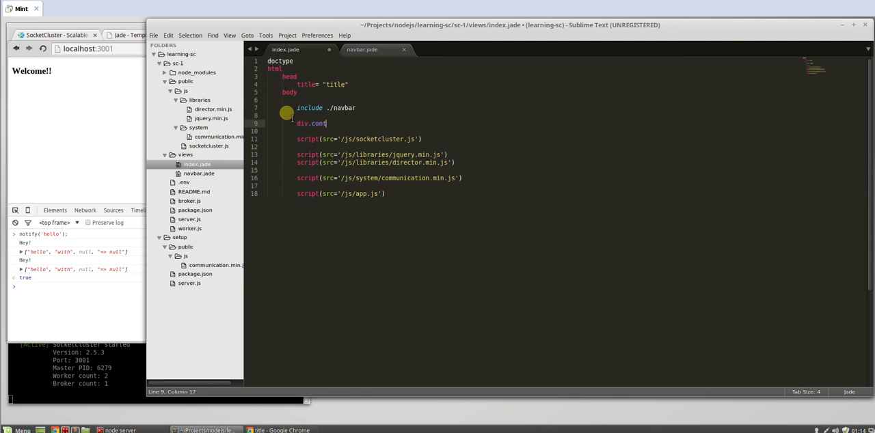
text(ainer)
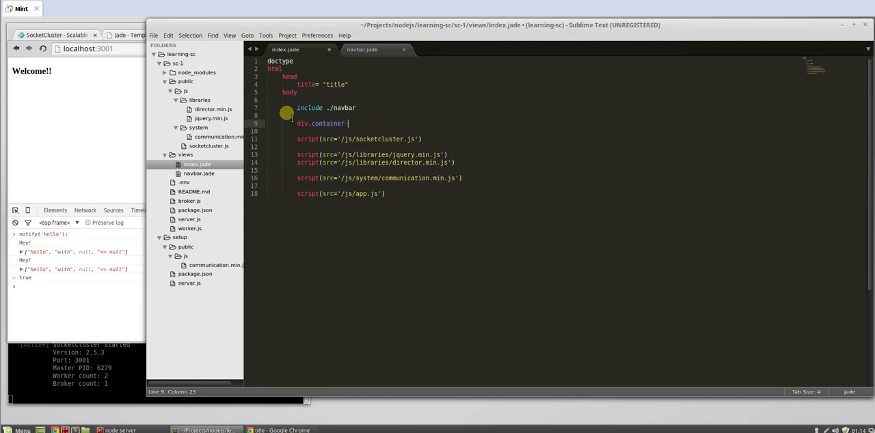
text(fluid)
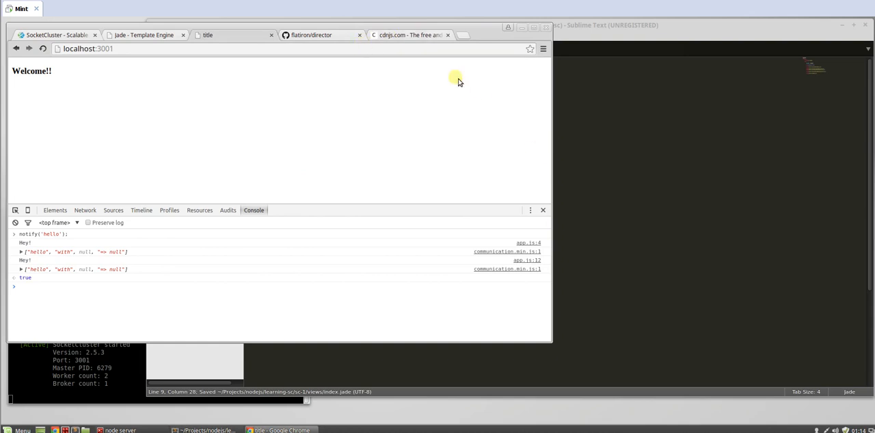
Search cdnjs for bootstrap and open the twitter-bootstrap bootstrap.min.js source.
click(409, 36)
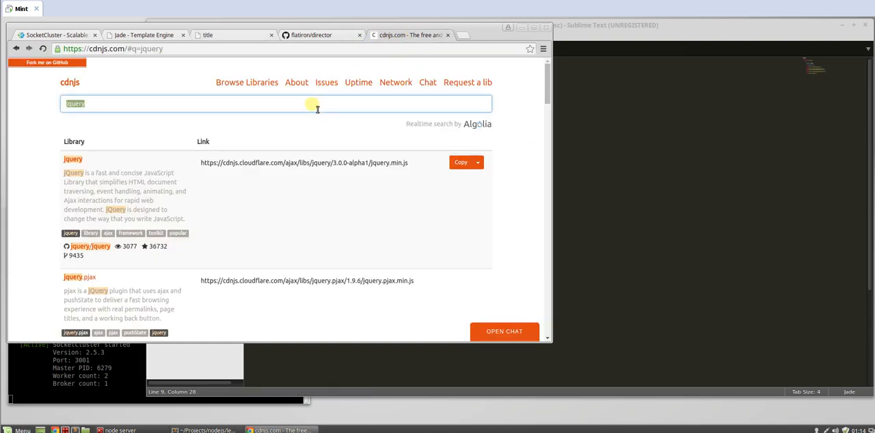
text(bootstrap)
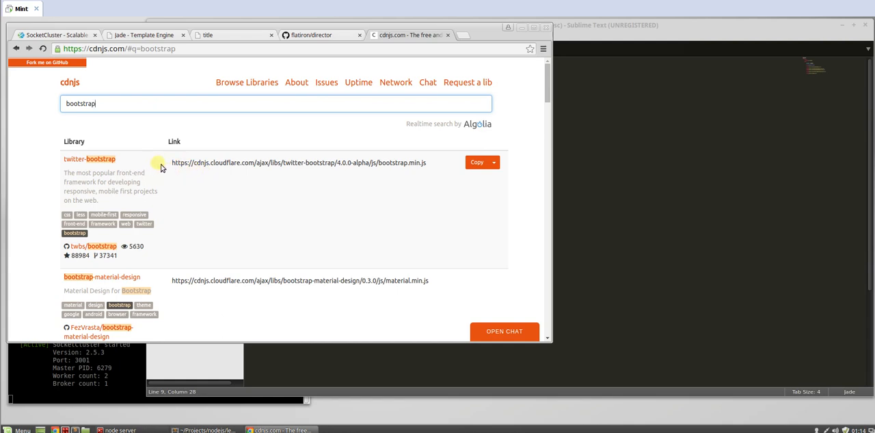
scroll(down, 3)
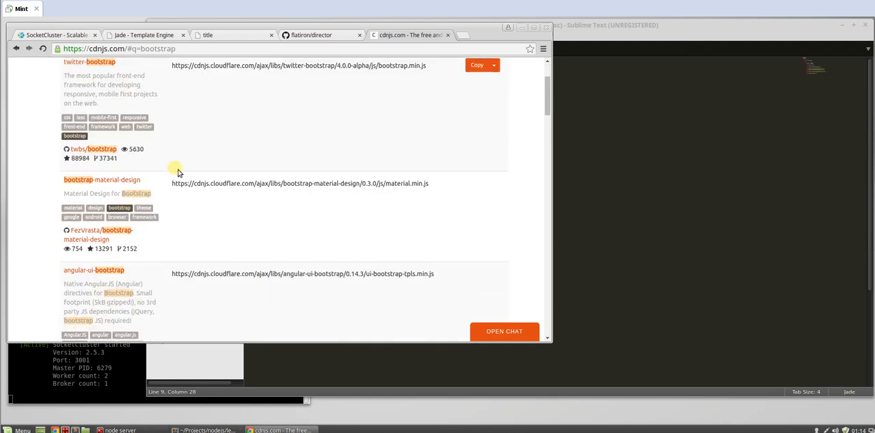
scroll(up, 3)
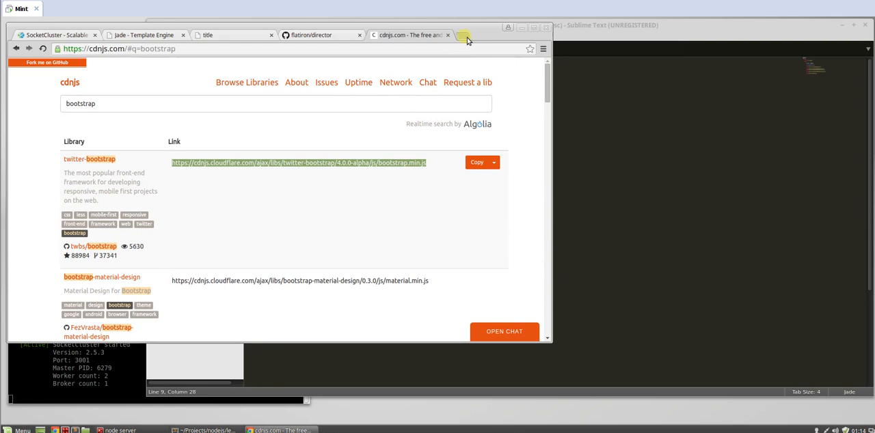
click(464, 35)
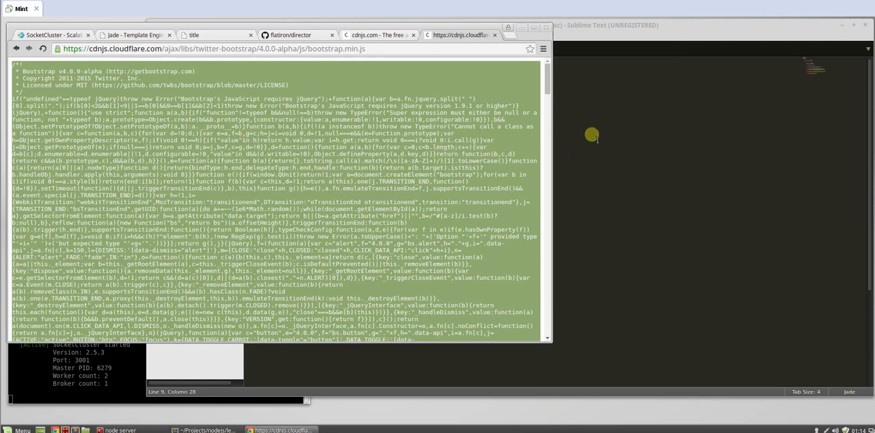
click(205, 429)
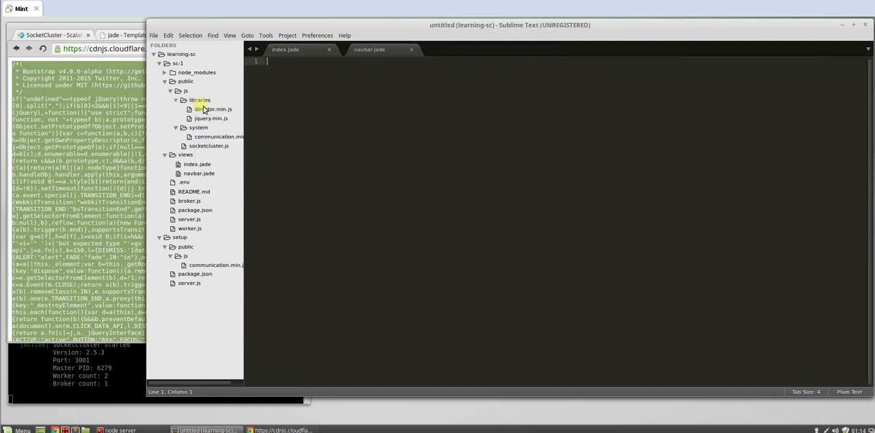
Save the new file as bootstrap.min.js in public/js/libraries.
key(ctrl+s)
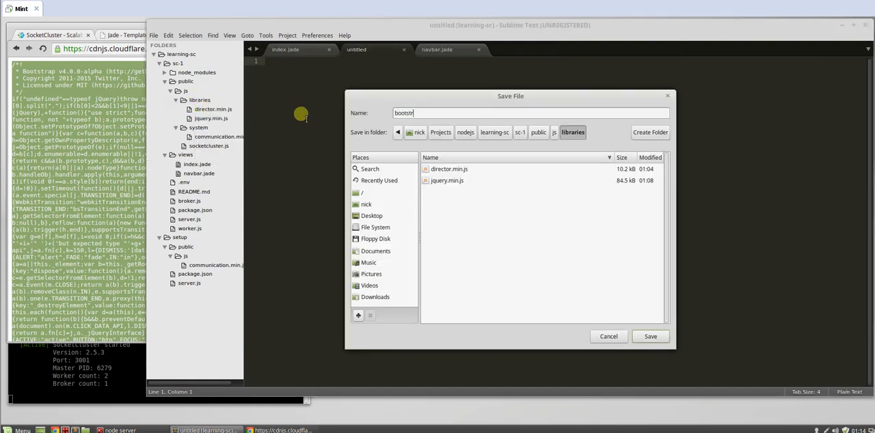
text(ap)
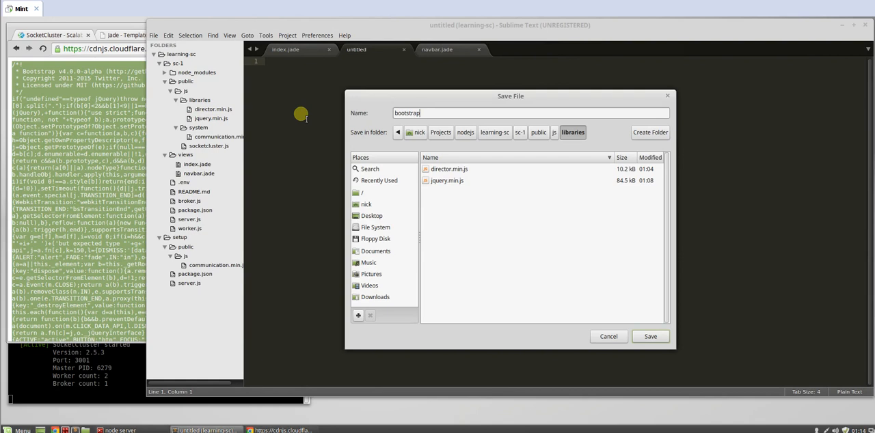
click(651, 336)
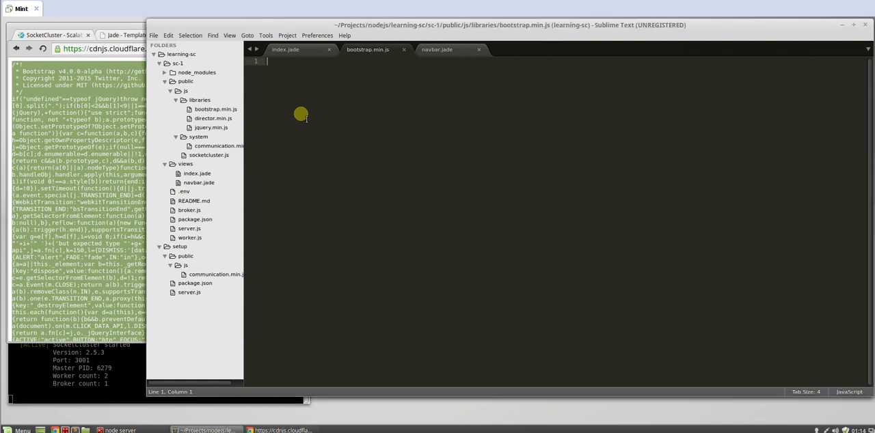
Add script(src='/js/libraries/bootstrap.min.js') to index.jade's library scripts and save.
click(216, 110)
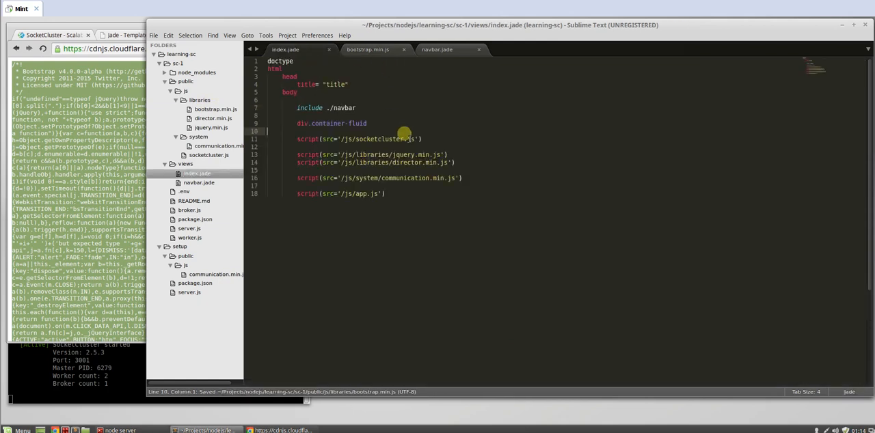
click(450, 155)
text(script(src='/js/libraries/bootstrap.min.js'))
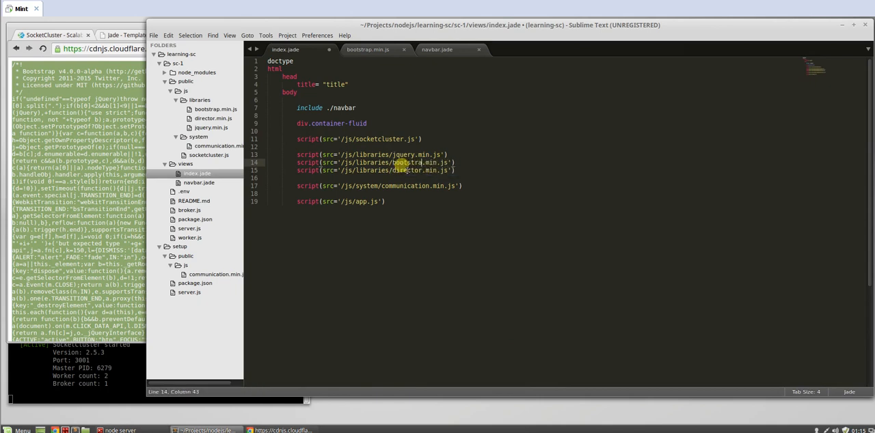
key(ctrl+s)
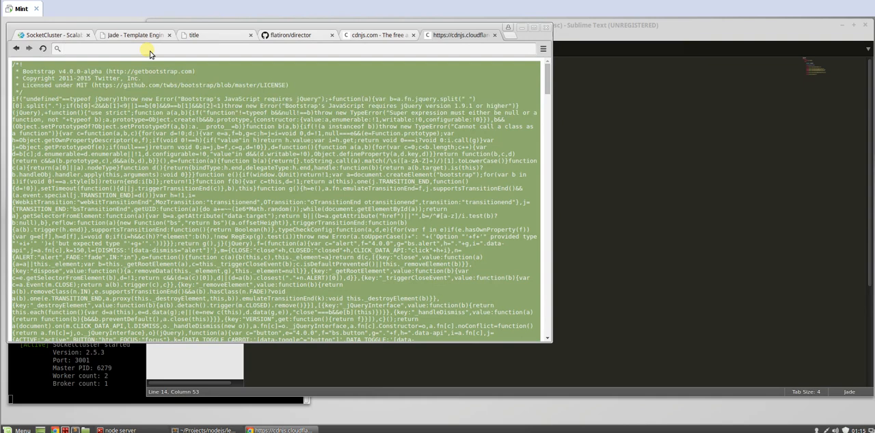
Find bootswatch.com, browse the theme gallery to Spacelab and open its bootstrap.min.css download.
text(bootswap&oq=bootswap&aqs=chrome..69i57j0l5.4219j0j4&sourceid=chrome&es_sm=93&ie=UTF)
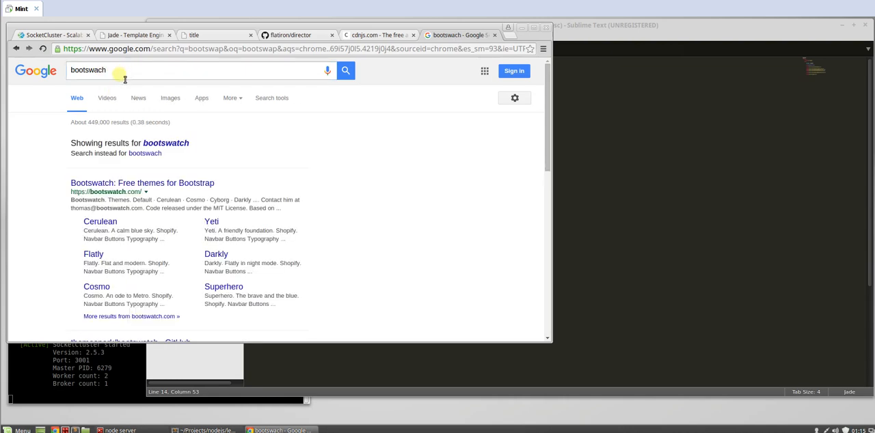
click(143, 183)
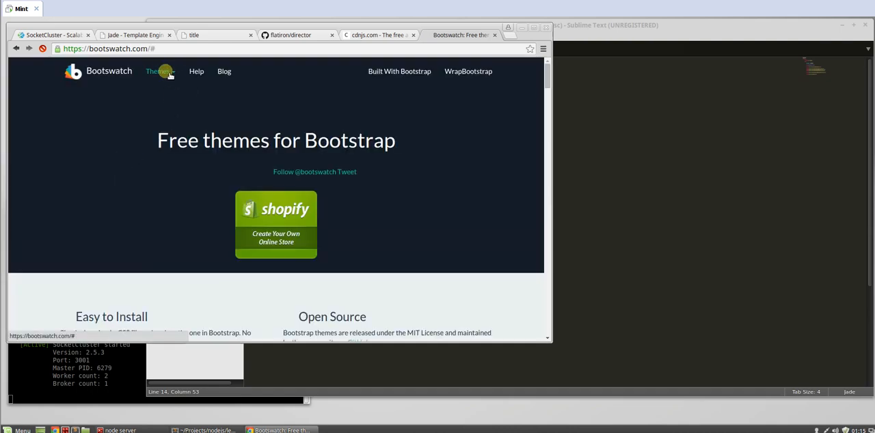
scroll(down, 3)
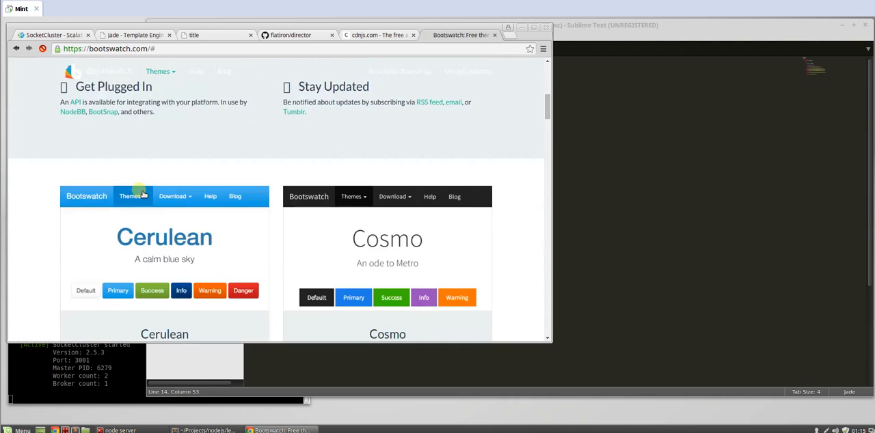
scroll(down, 3)
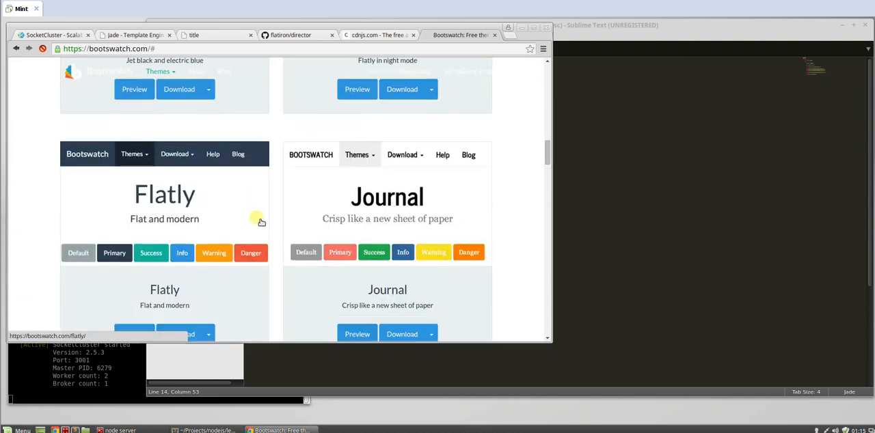
scroll(down, 3)
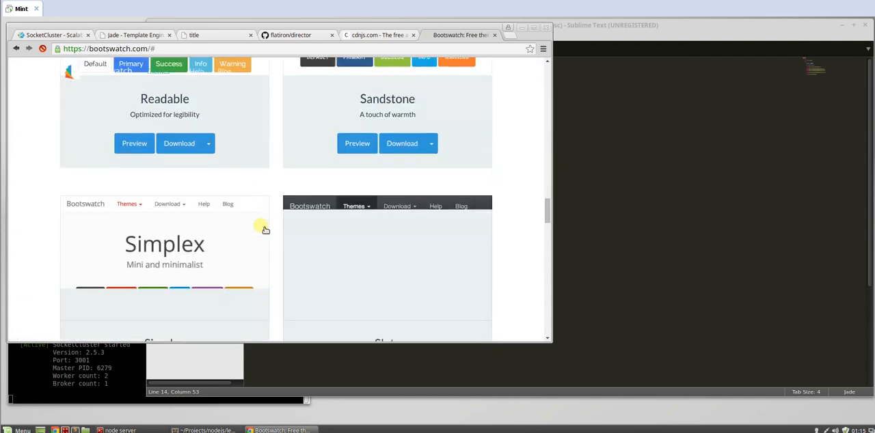
scroll(down, 3)
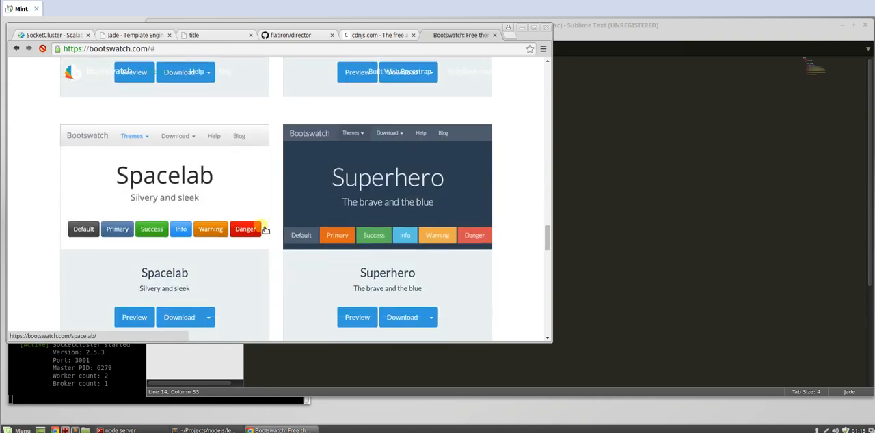
scroll(up, 3)
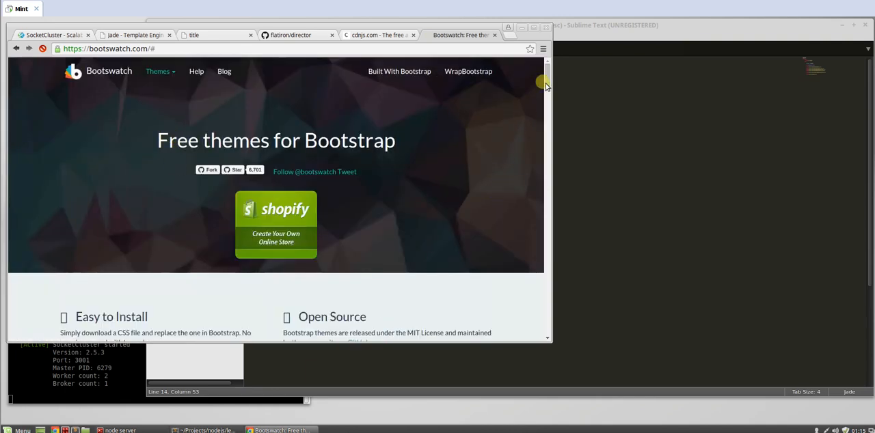
scroll(down, 3)
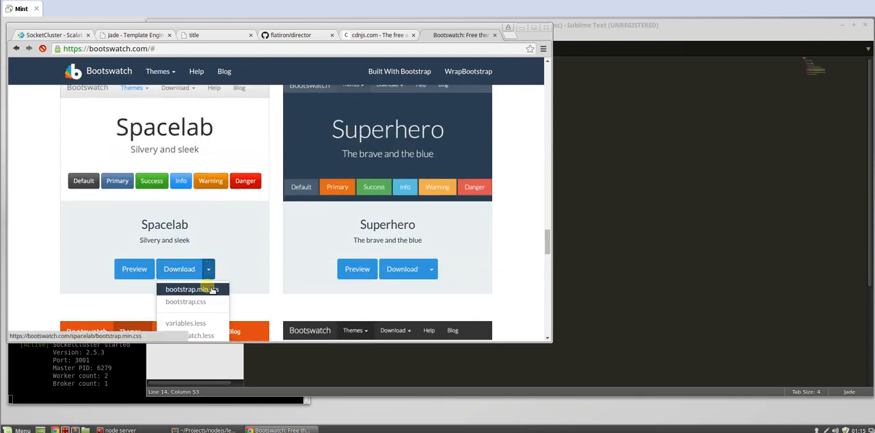
click(192, 290)
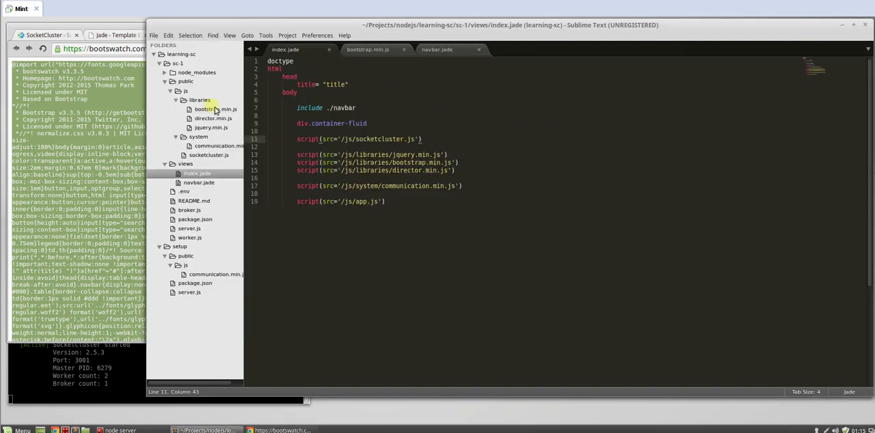
Put the copied CSS in a new file saved as public/css/bootswatch.min.css.
key(ctrl+n)
text(bootswatch)
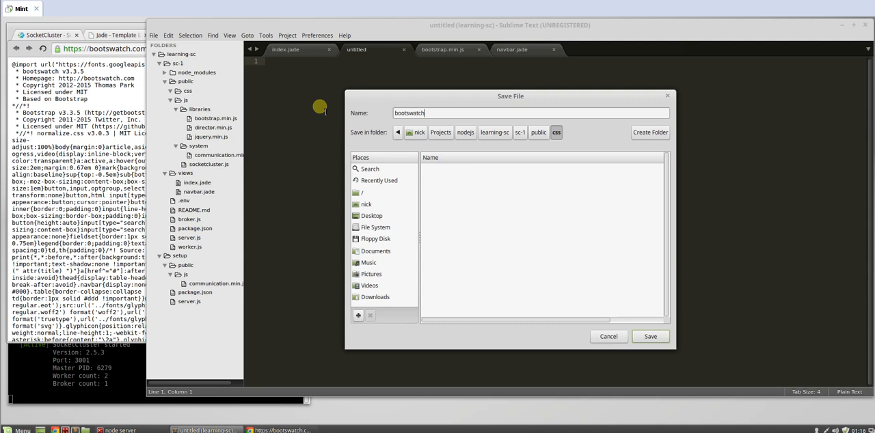
text(.min.css)
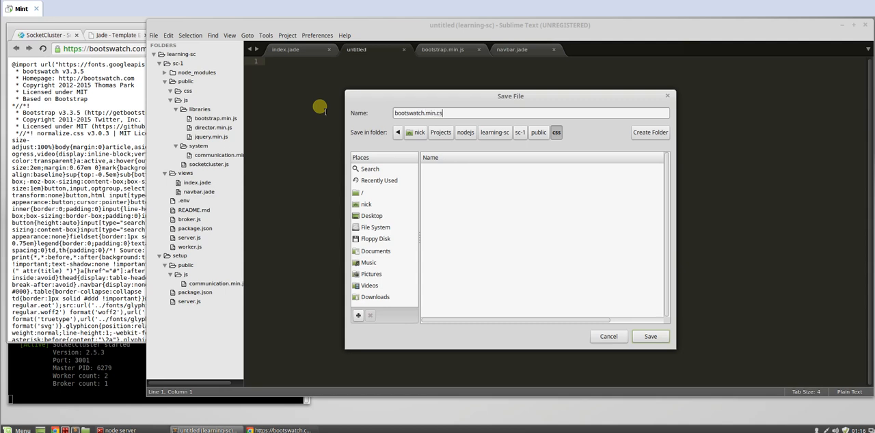
click(651, 336)
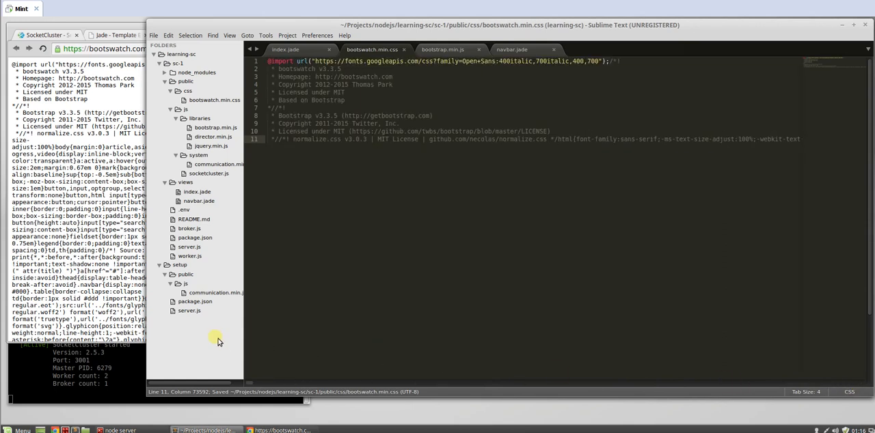
Add link(href='/css/bootswatch.min.css') under index.jade's head and save.
click(285, 49)
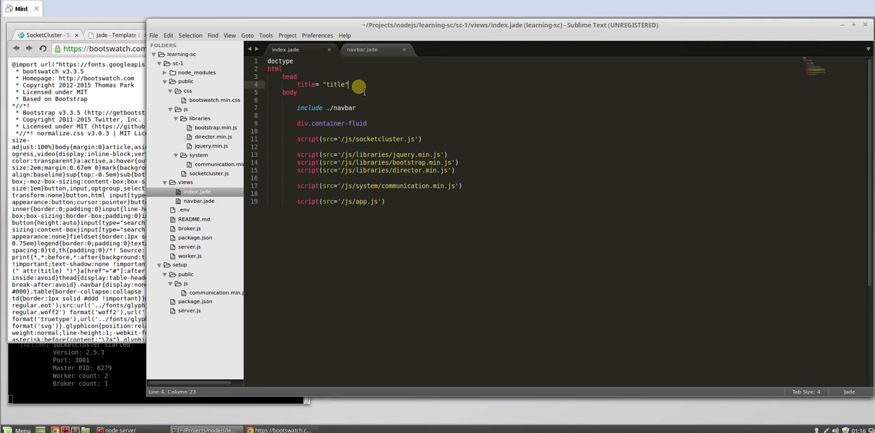
text(link())
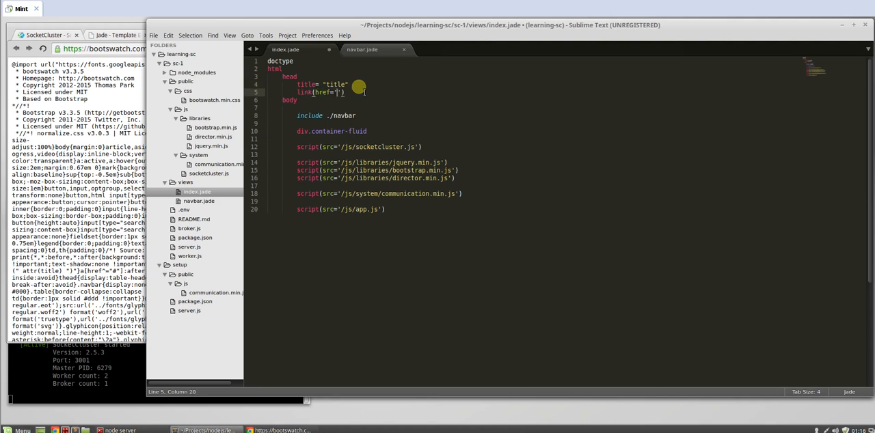
text(/css)
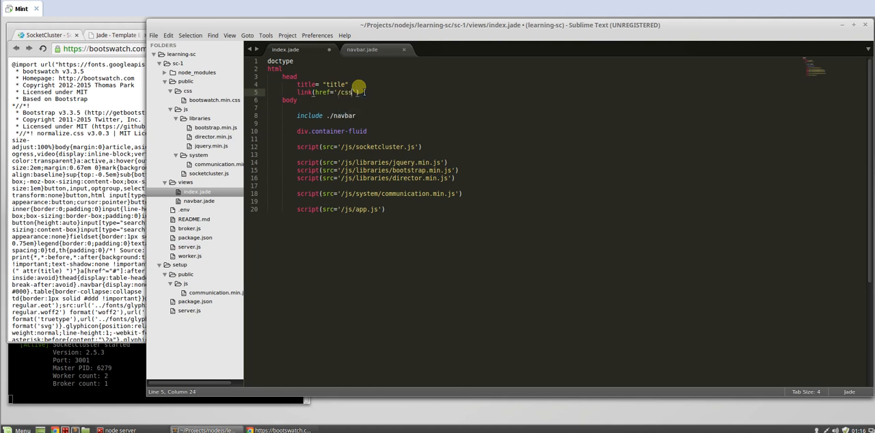
text(bout)
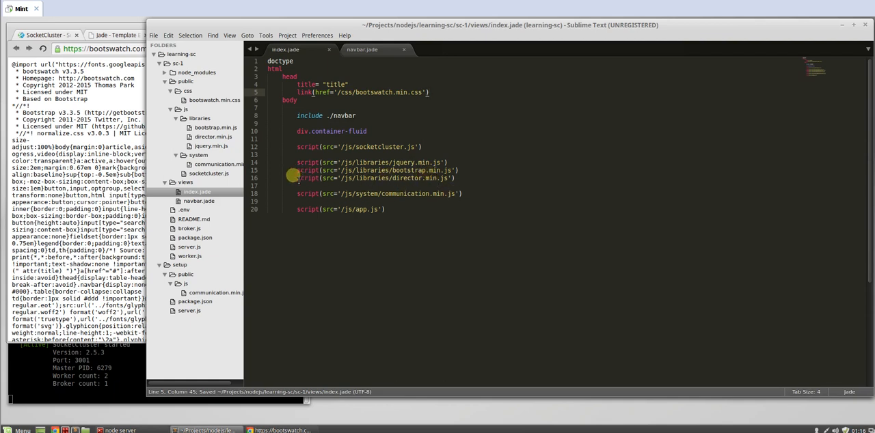
click(421, 194)
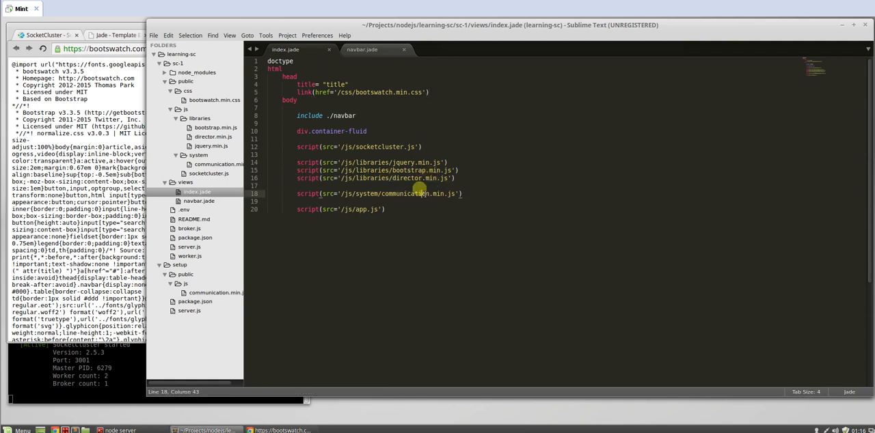
double_click(363, 209)
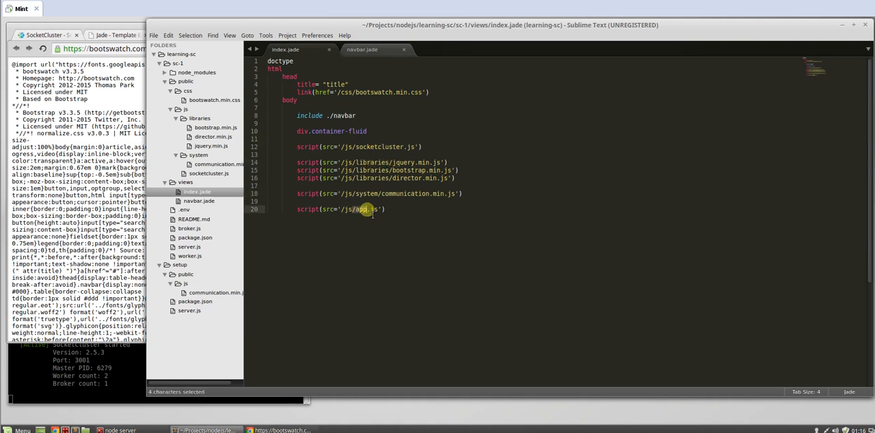
key(ctrl+s)
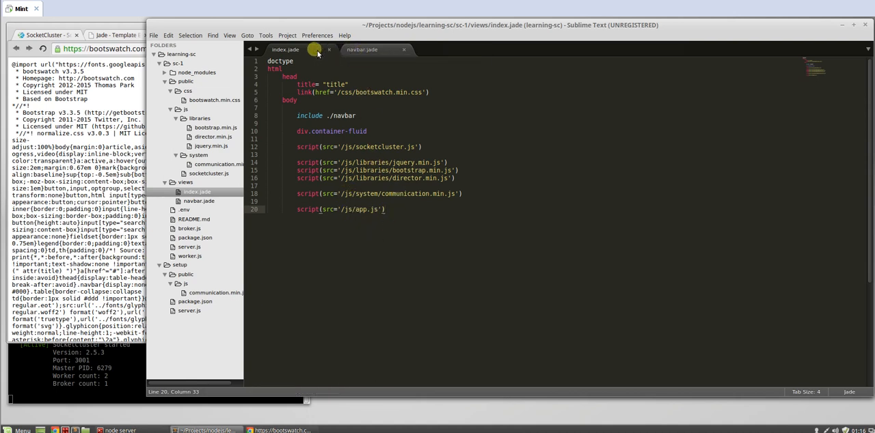
Select the inline black-background style attribute on navbar.jade's first nav line for removal.
click(363, 49)
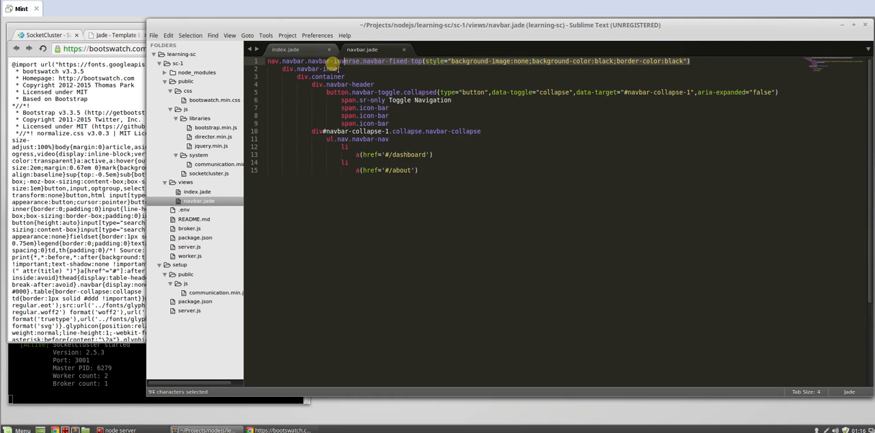
click(691, 61)
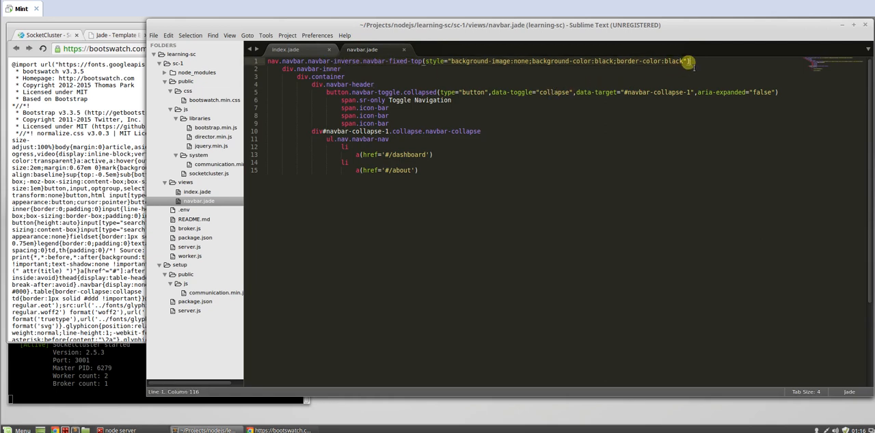
drag(690, 60, 424, 61)
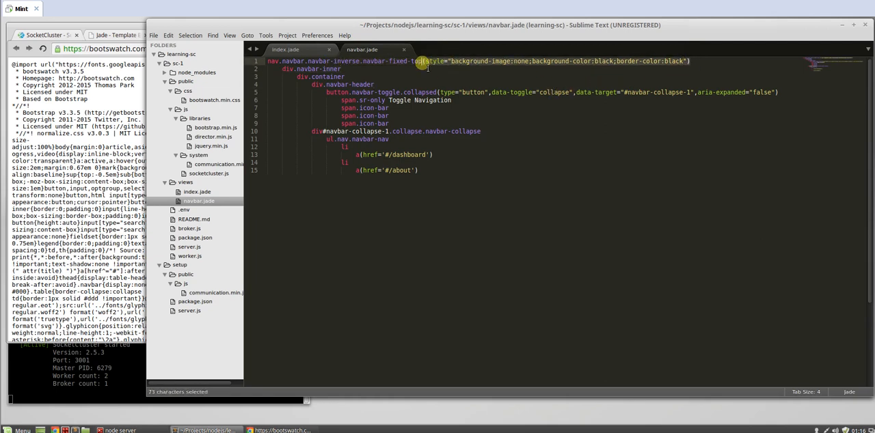
Add div.row and div.col-md-12(style="margin-top:50px") under the fluid container and save.
click(286, 49)
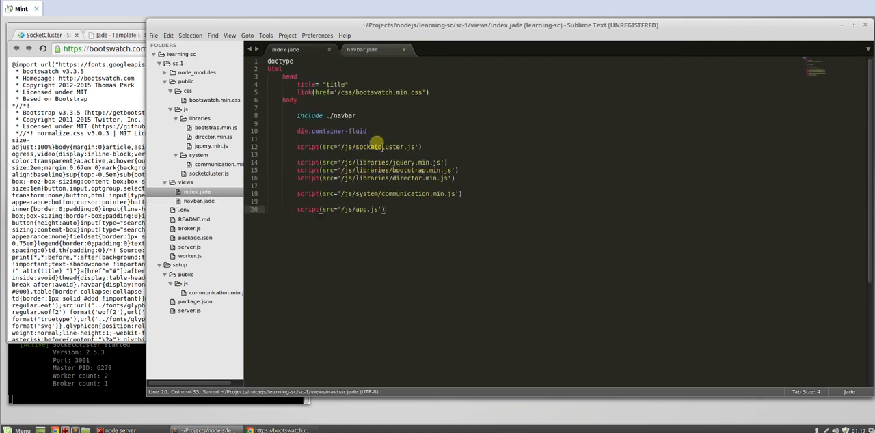
text(div.)
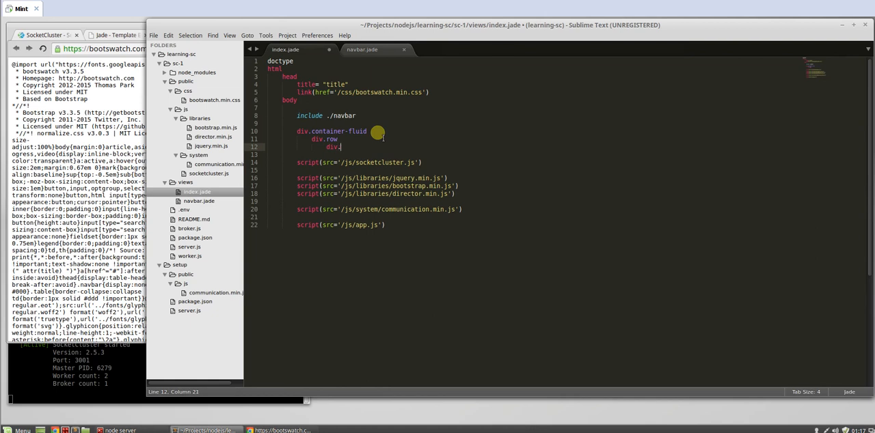
text(col-md-12)
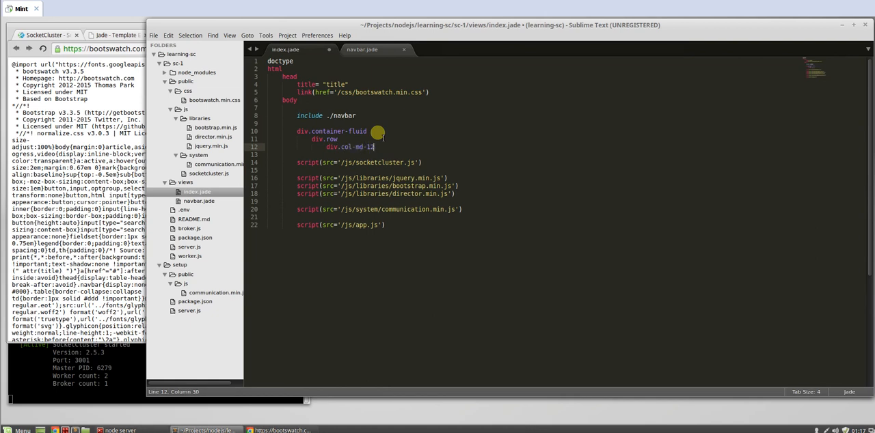
text(())
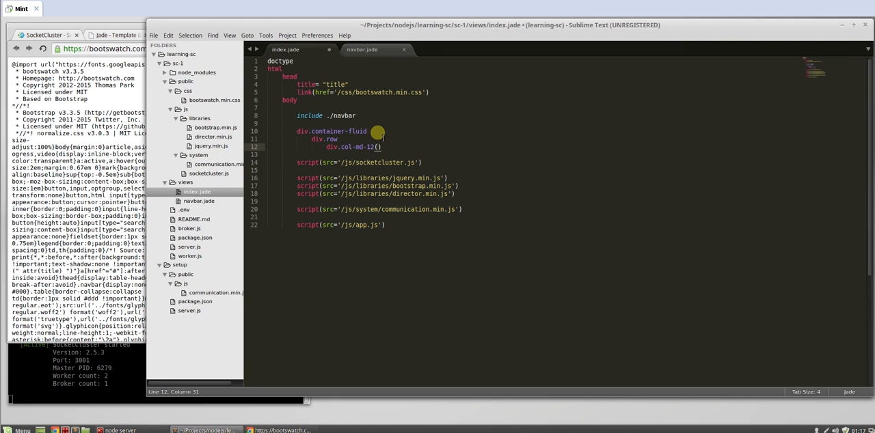
text(style=")
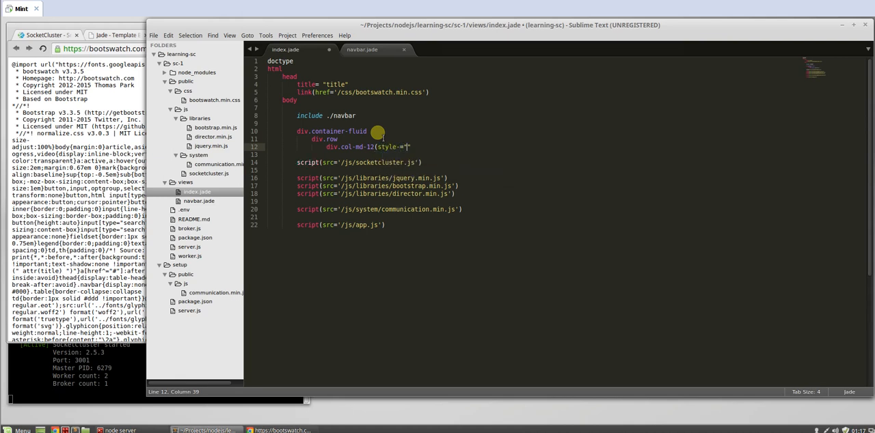
text(margin-top:)
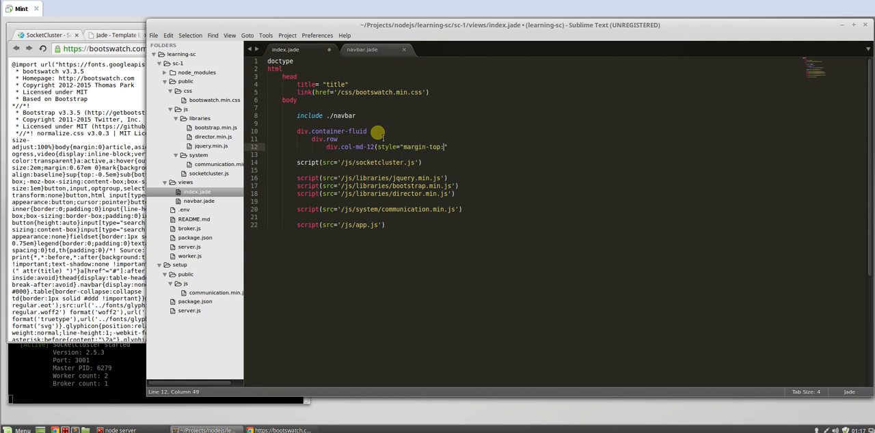
text(50px)
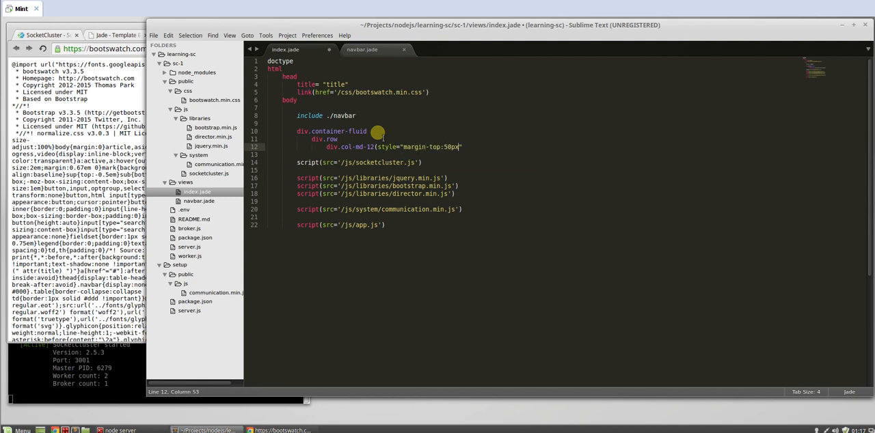
key(ctrl+s)
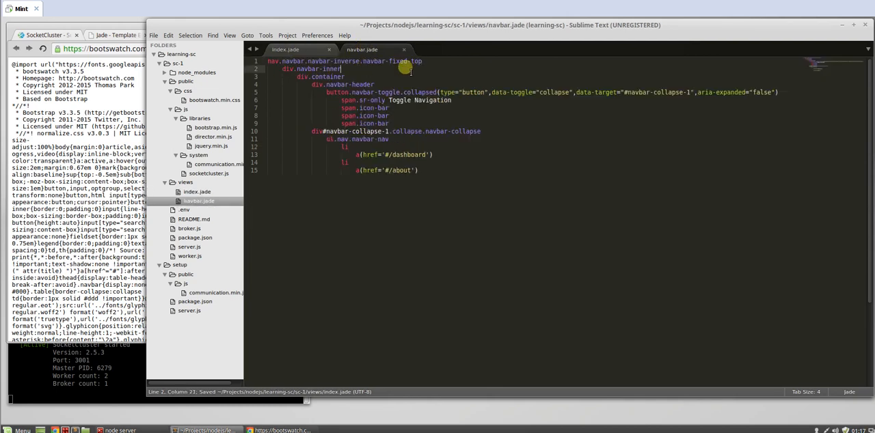
mouse_move(380, 74)
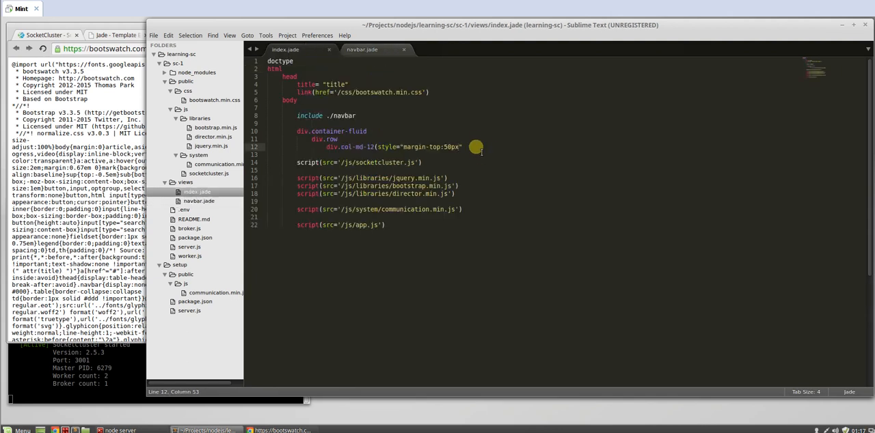
key(ctrl+s)
text(section()
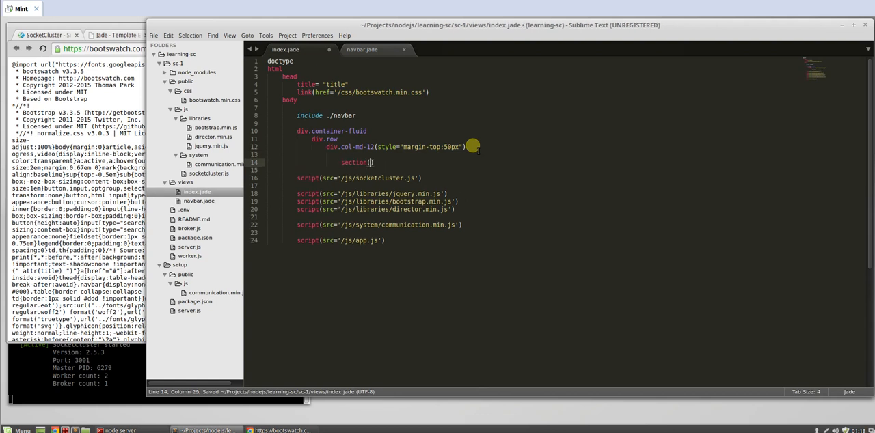
Write section(data-route='dashboard') and section(data-route='about') lines in the column.
text(data-route)
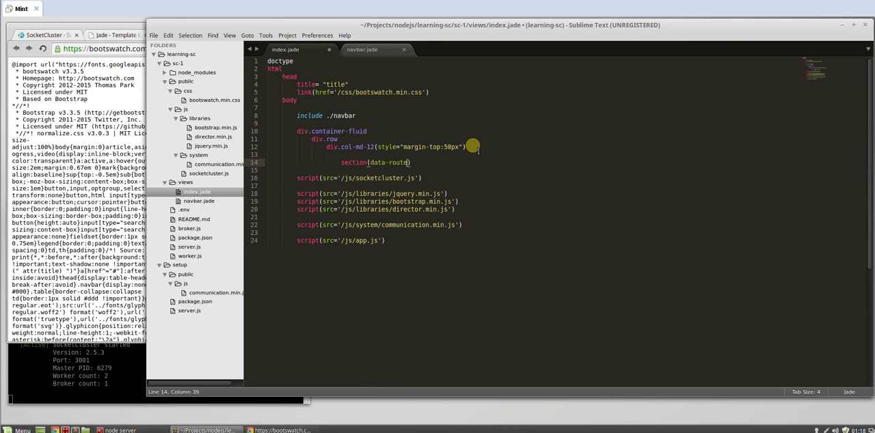
text('')
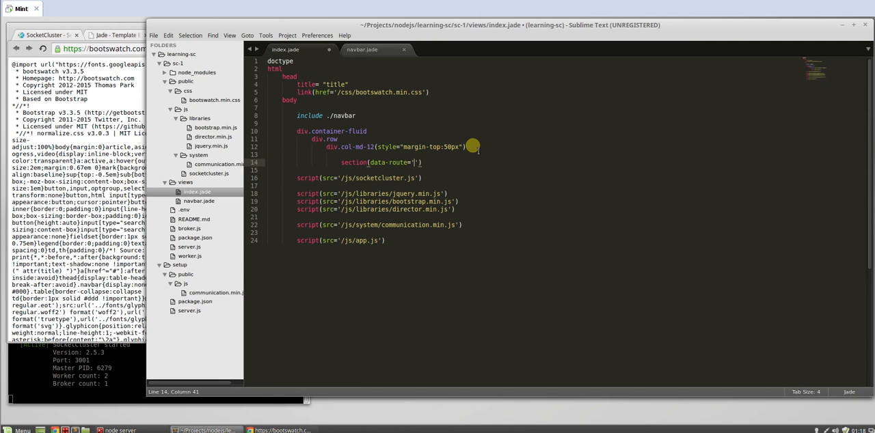
text(dash)
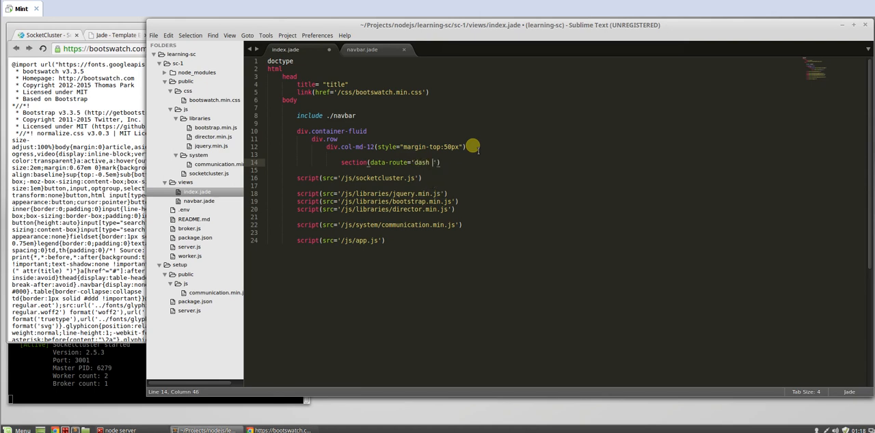
text(board)
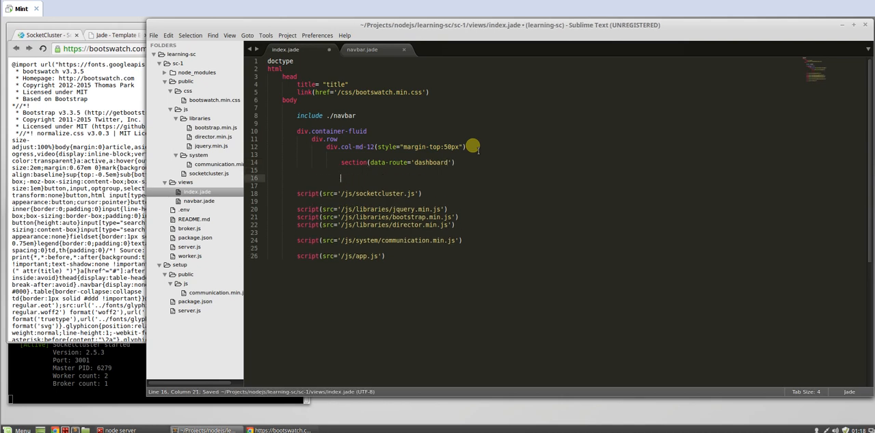
text(section())
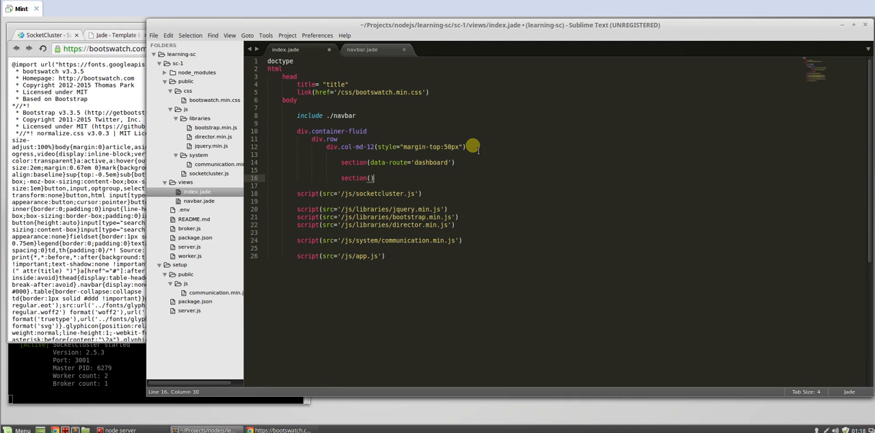
text(data-route=')
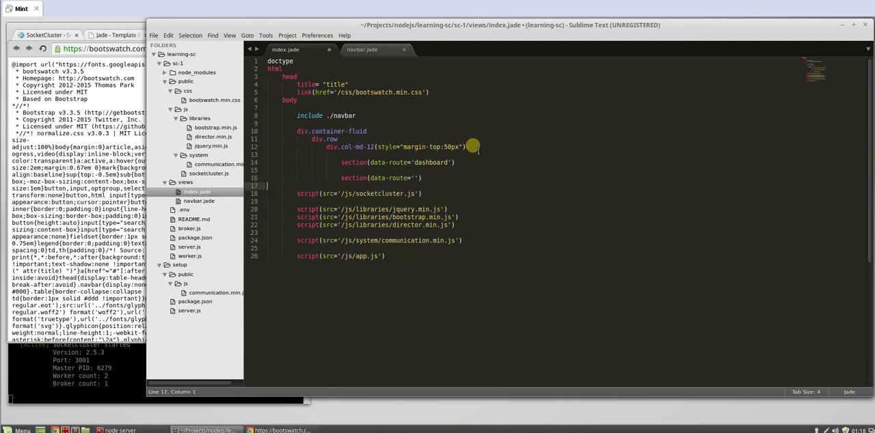
text(abouts)
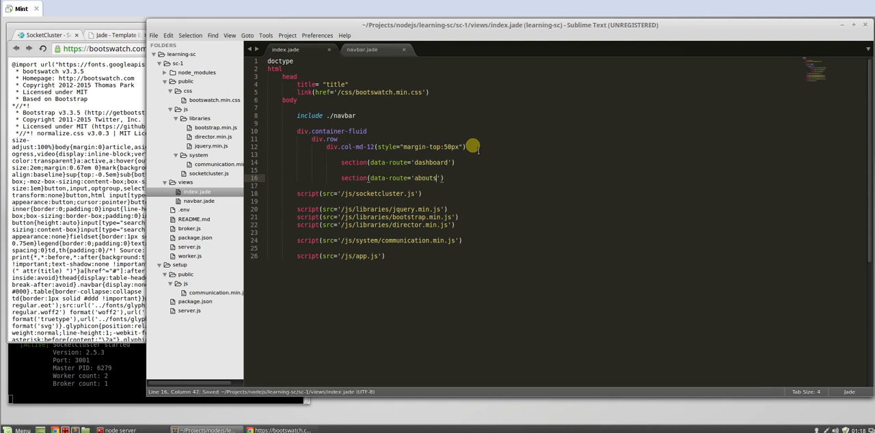
Indent include ./dashboard.jade and include ./about under their sections and save.
key(backspace)
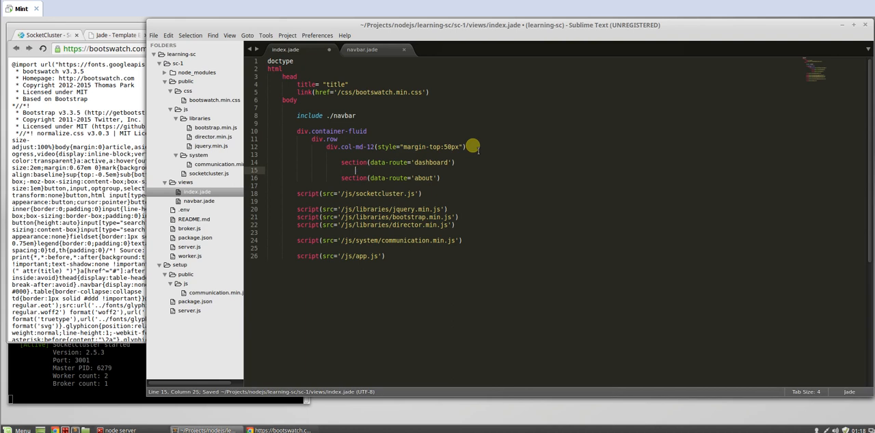
text(include)
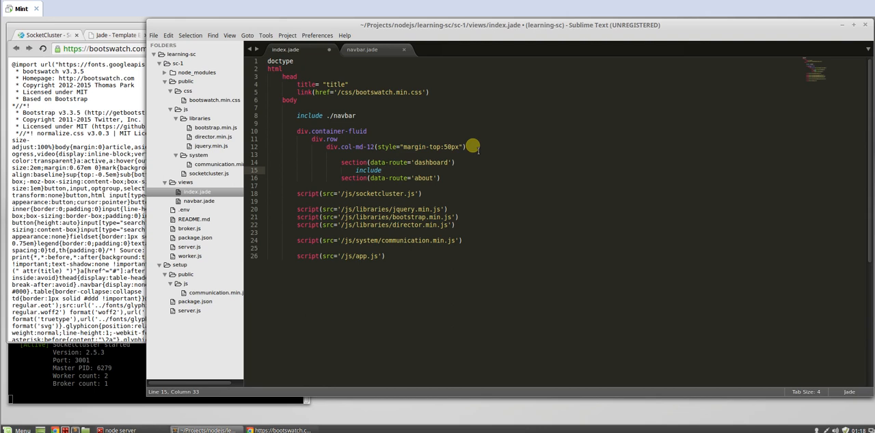
text(./)
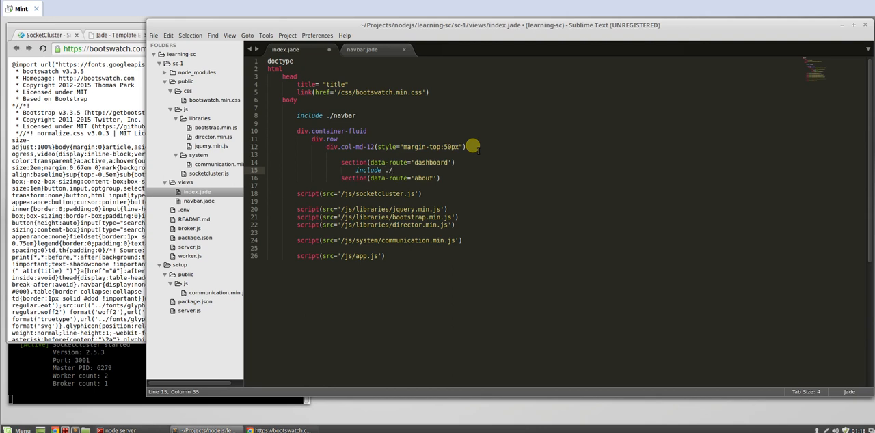
text(dashboard)
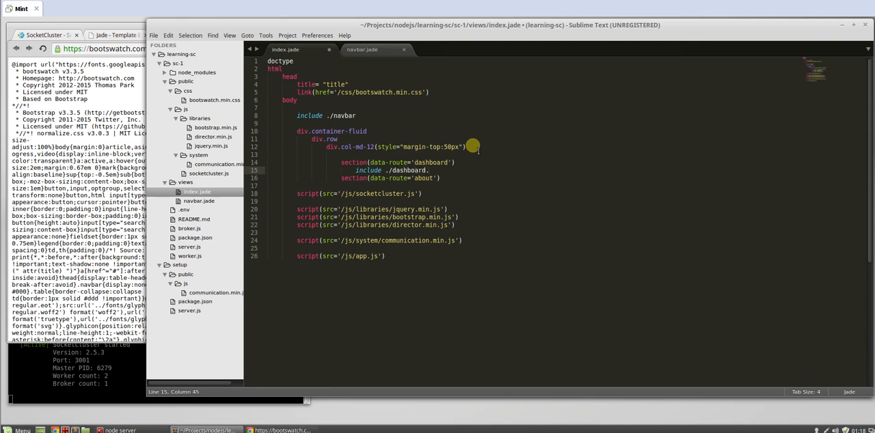
text(.jade)
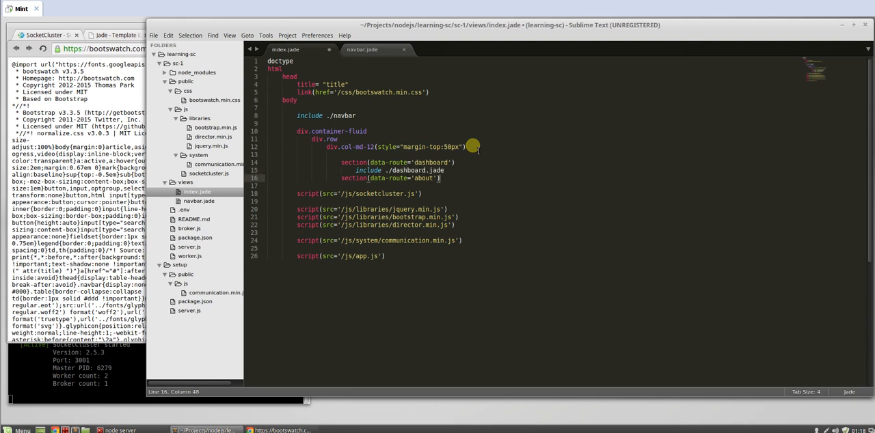
text(include)
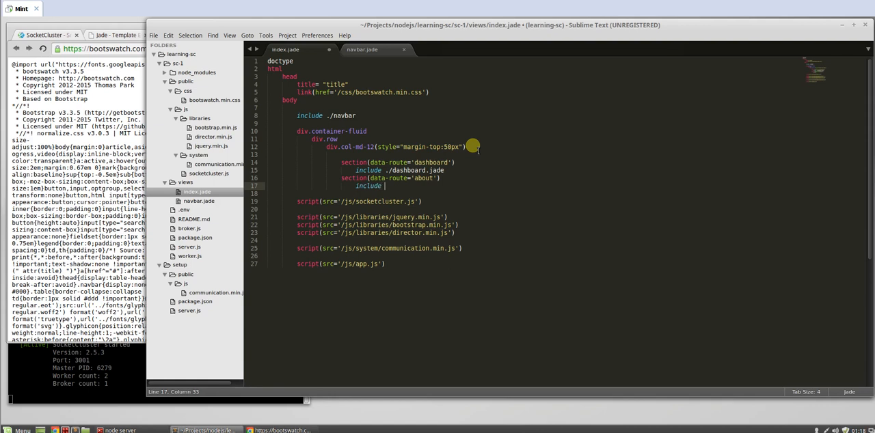
text(./ab)
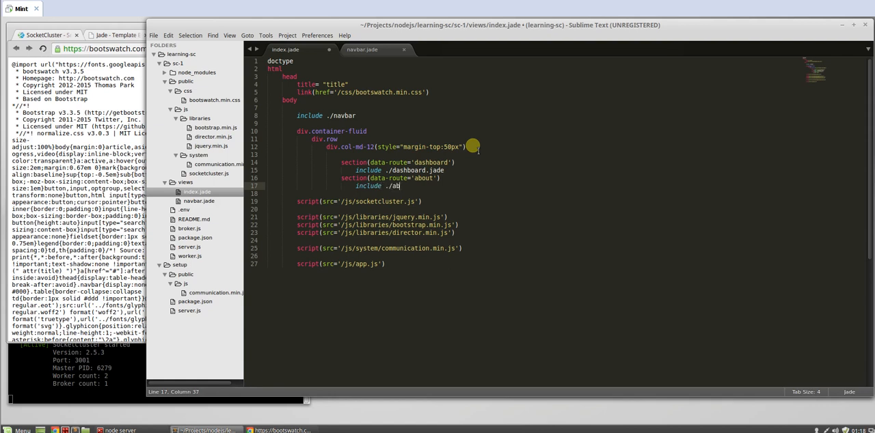
key(ctrl+s)
text(da)
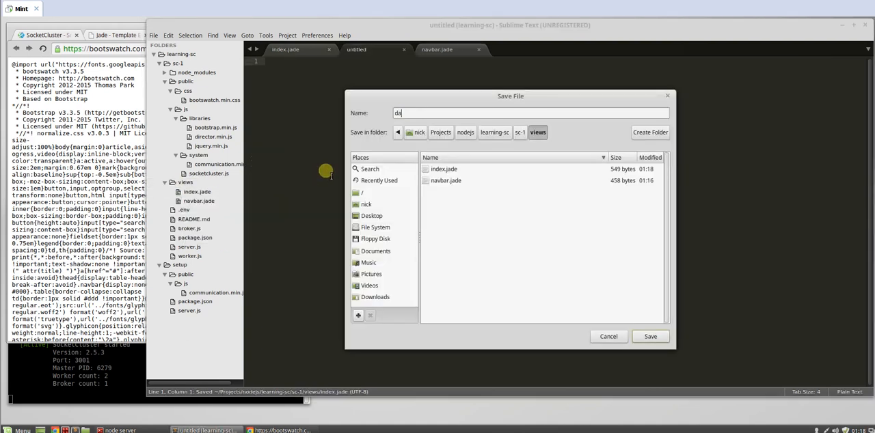
Save dashboard.jade in views with h3 Dashboard, and give the about partial h3 about.
text(shboard.jade)
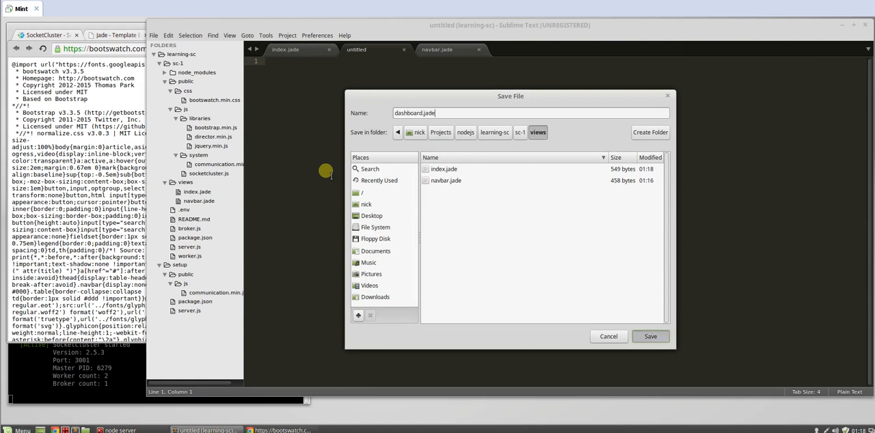
click(650, 336)
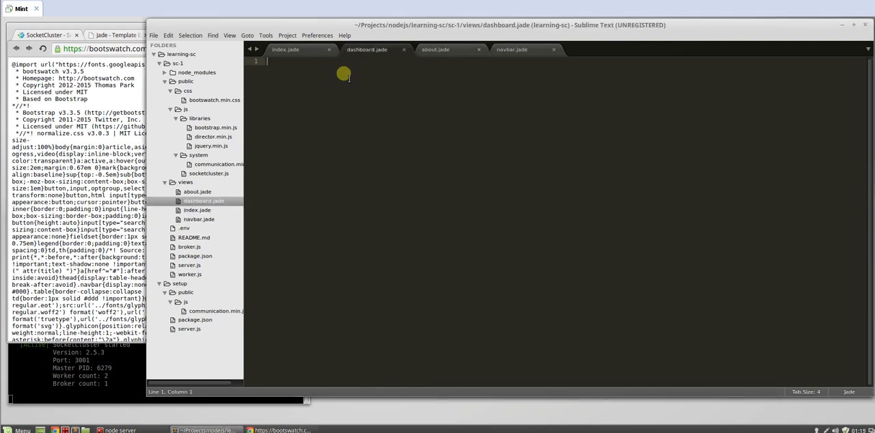
text(h3 Dashboard)
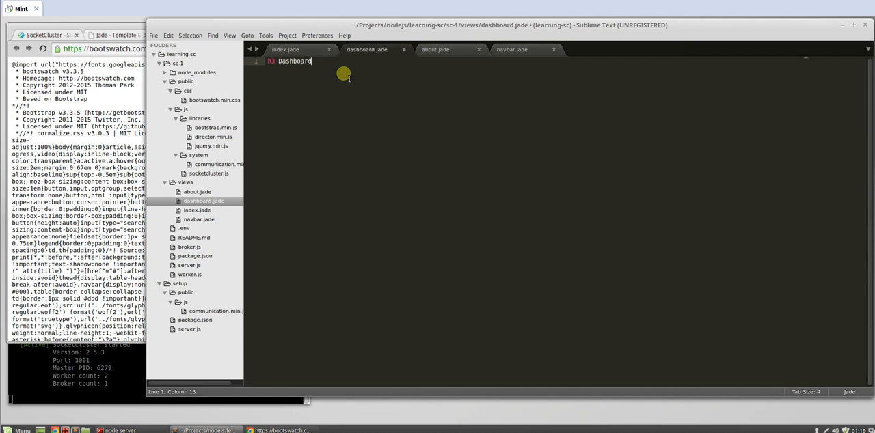
click(435, 49)
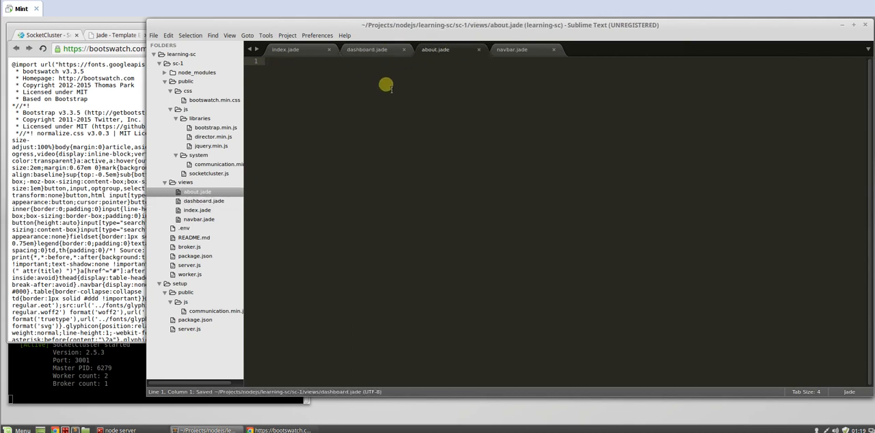
text(h3 about)
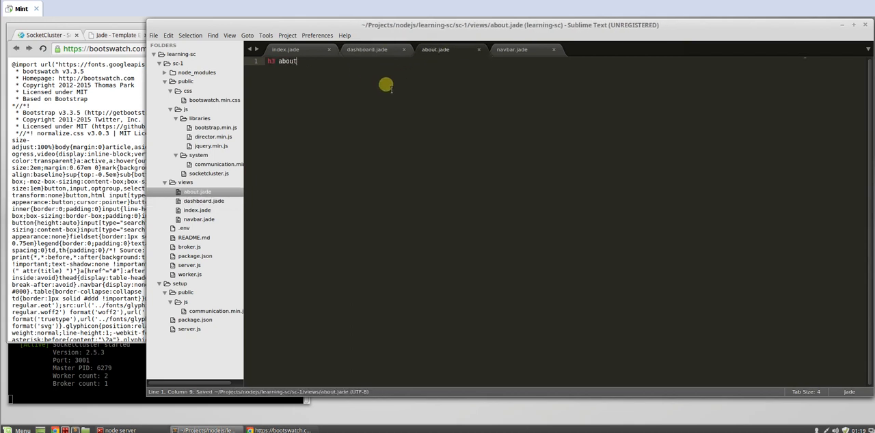
click(402, 49)
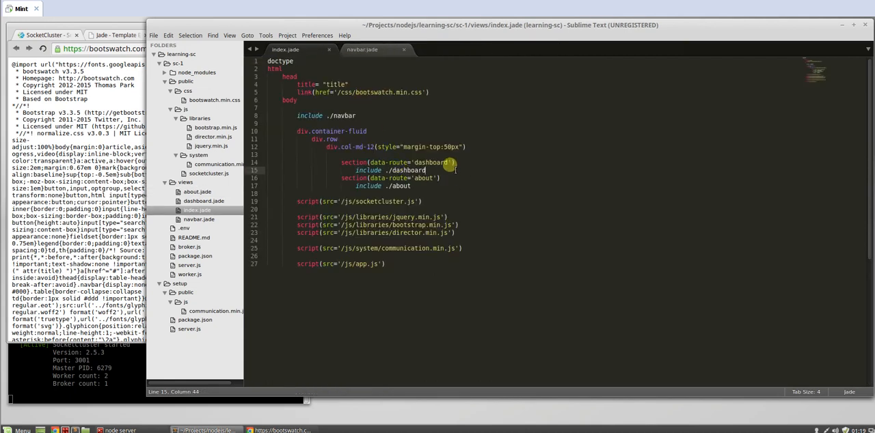
Add style='display:none' to both section lines, set title= title from the variable, and save.
click(437, 177)
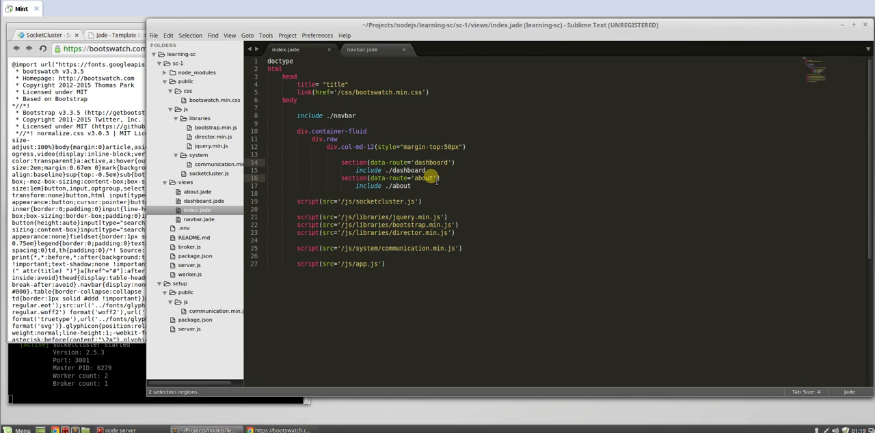
text(style="display:none)
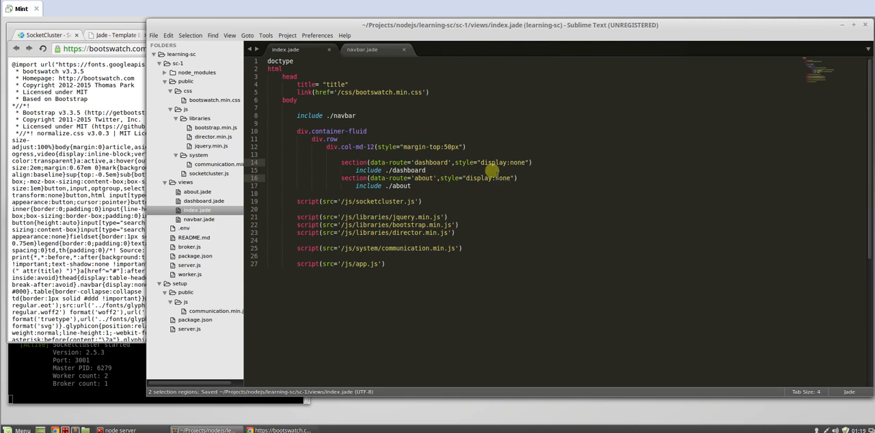
click(517, 178)
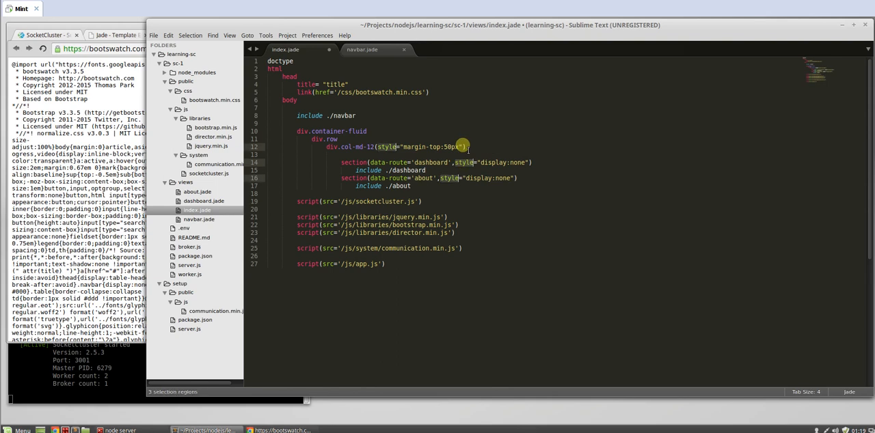
click(468, 146)
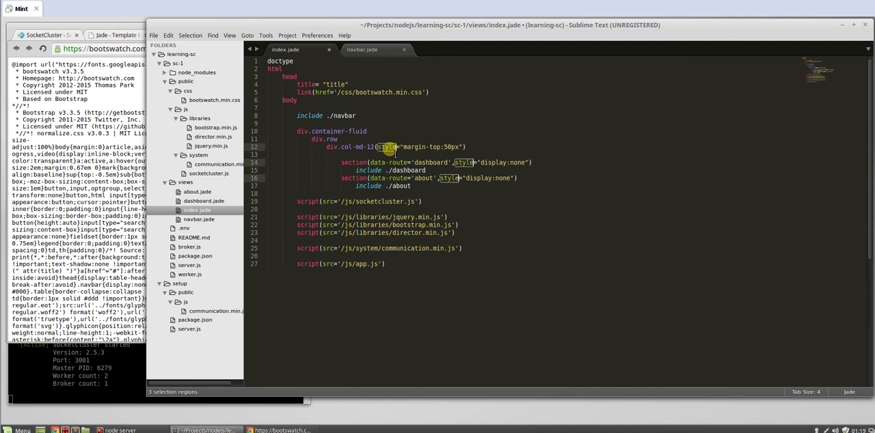
key(ctrl+s)
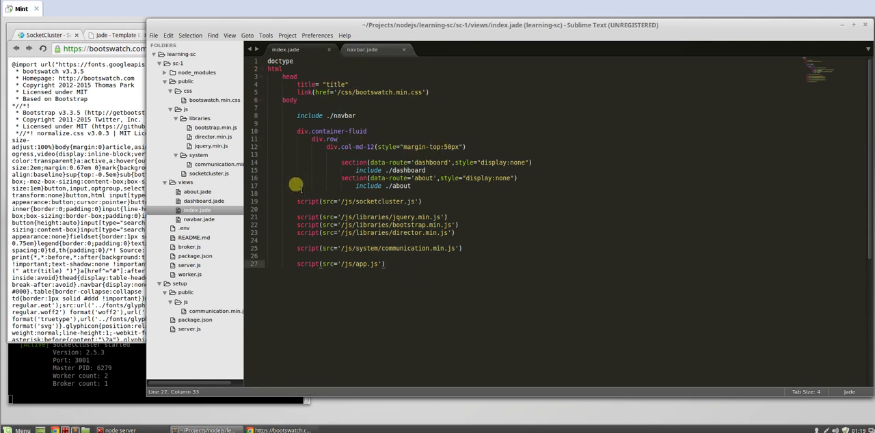
mouse_move(430, 189)
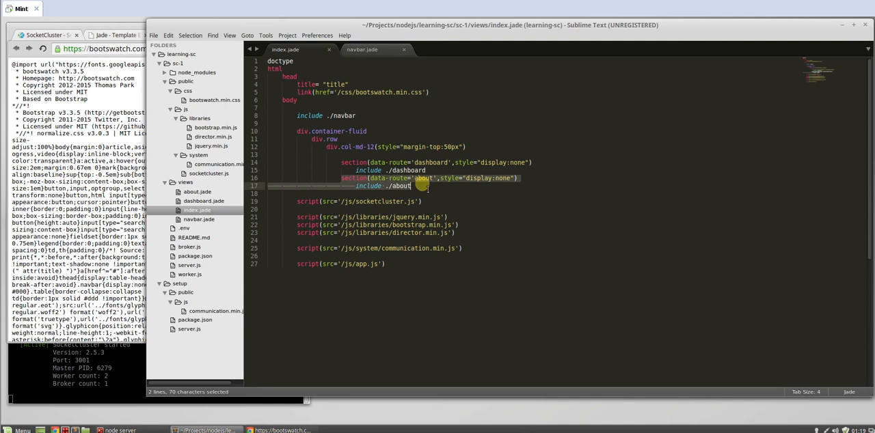
click(410, 186)
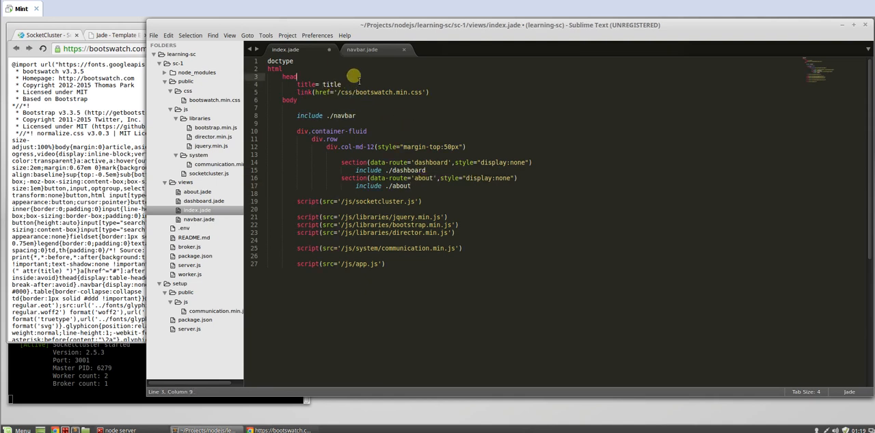
key(ctrl+s)
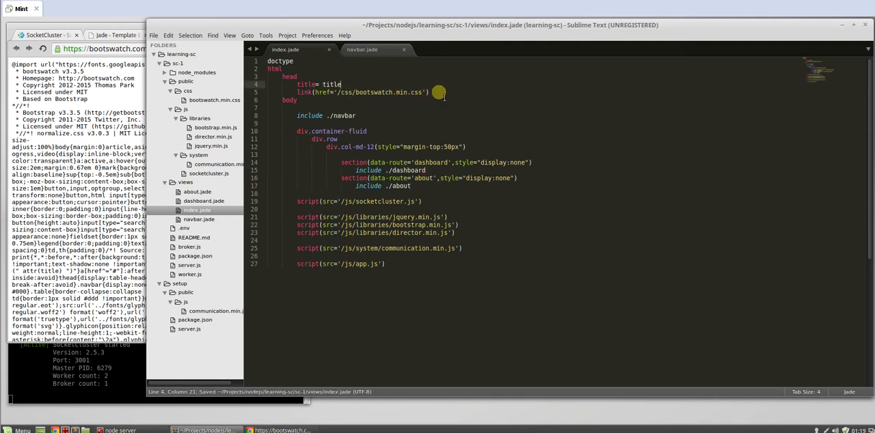